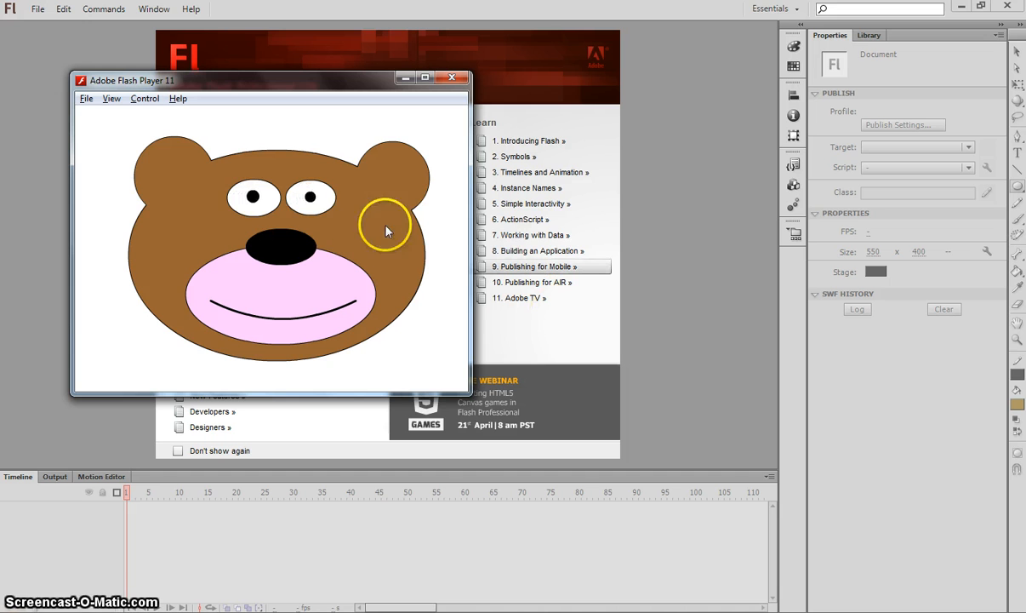
{"action": "mouse_move", "coordinate": [388, 218]}
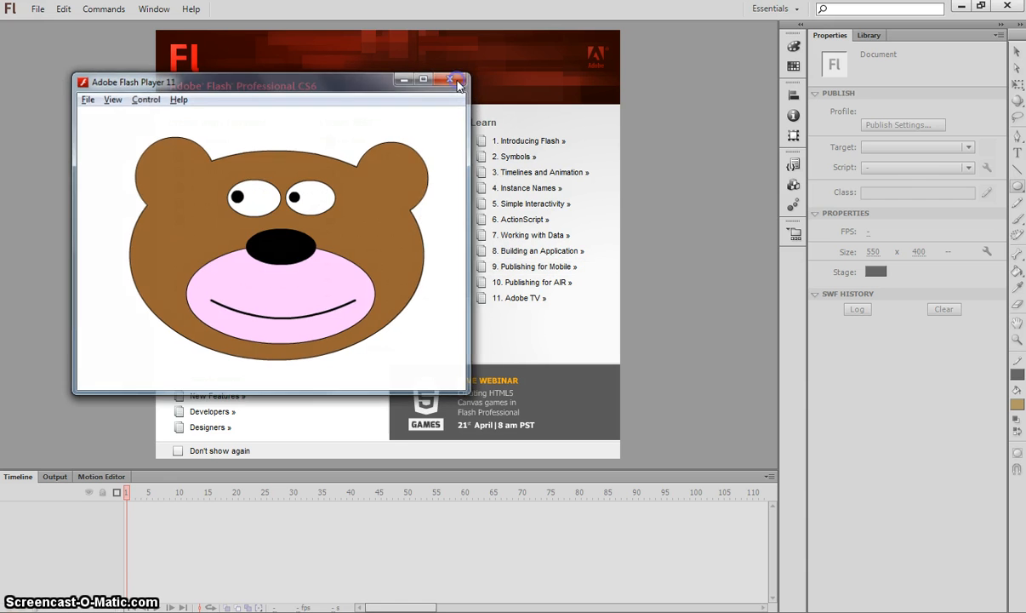
- Close the Flash Player window showing the example bear animation
{"action": "left_click", "coordinate": [456, 80]}
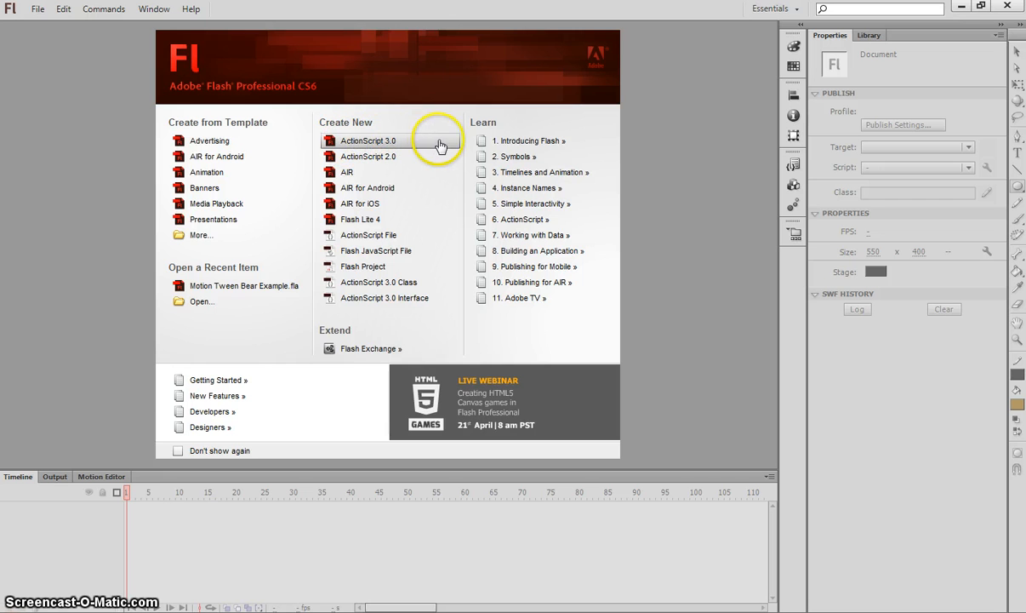
- Create a new blank ActionScript 3.0 document from the Welcome Screen
{"action": "left_click", "coordinate": [368, 139]}
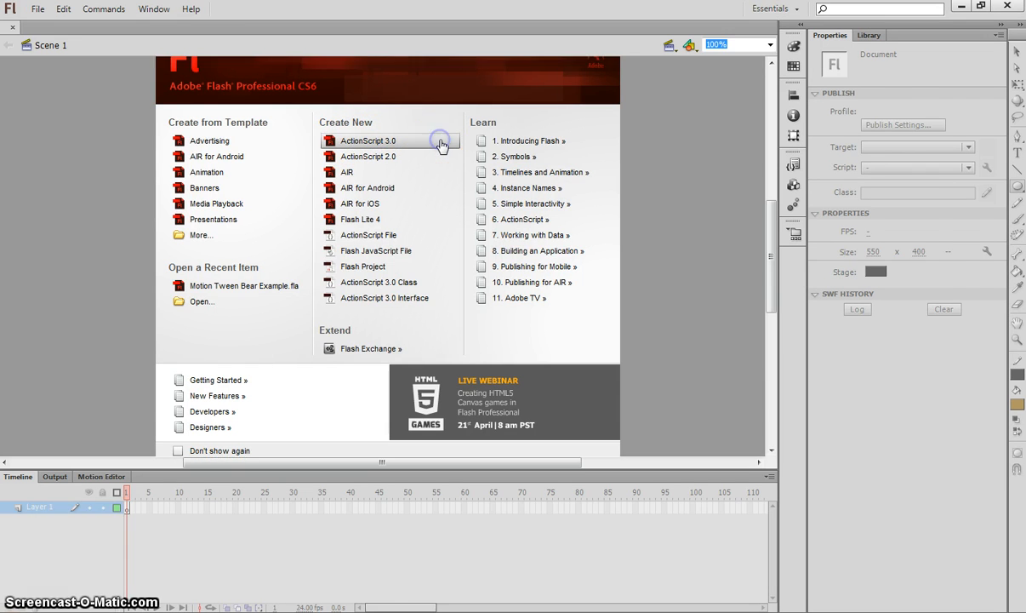
{"action": "left_click", "coordinate": [367, 140]}
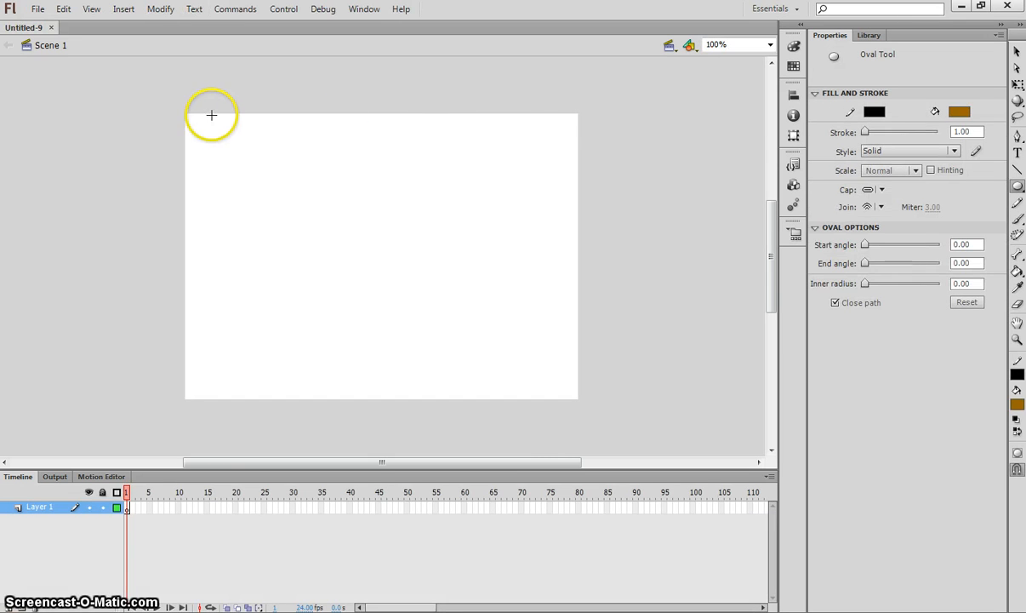
{"action": "mouse_move", "coordinate": [310, 381]}
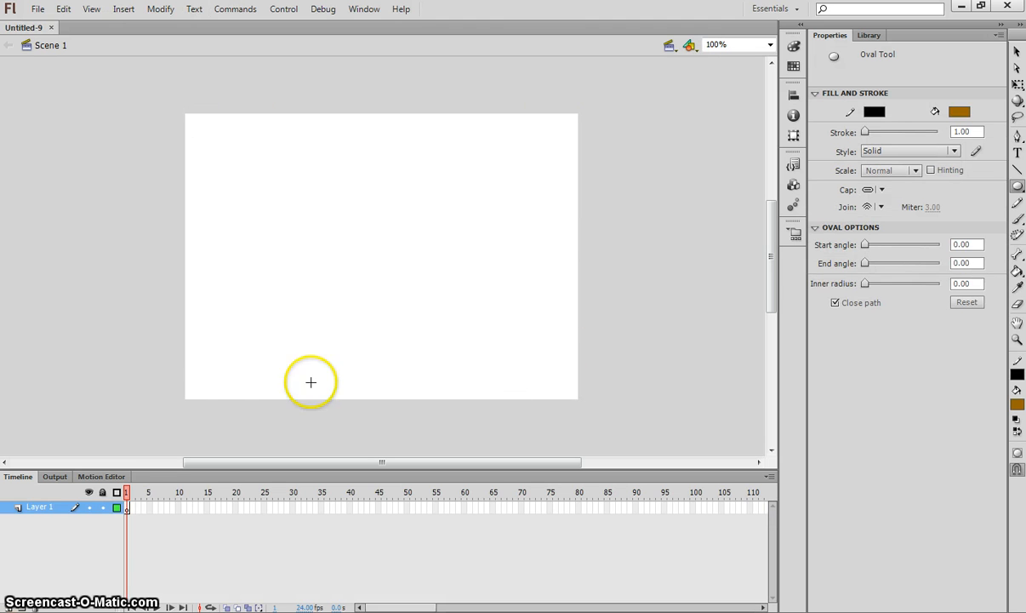
{"action": "mouse_move", "coordinate": [198, 116]}
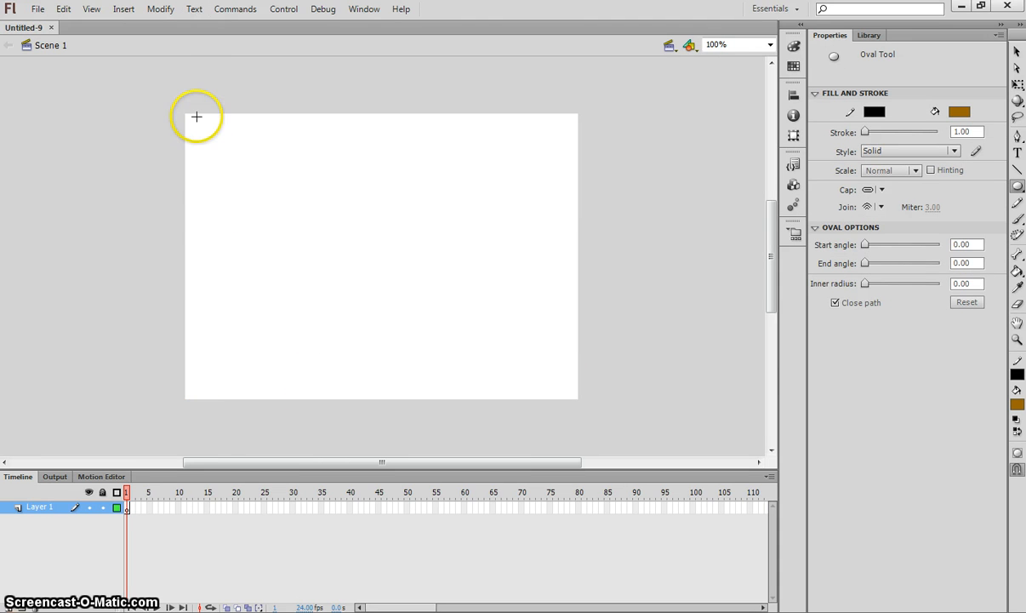
{"action": "mouse_move", "coordinate": [347, 143]}
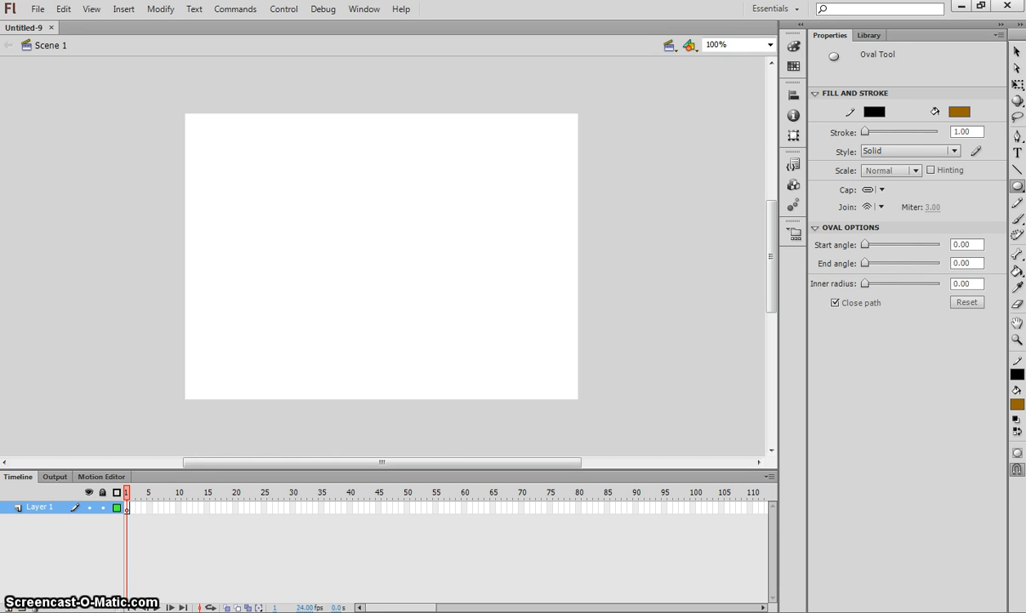
- Change the stage background colour from white to pale yellow in document properties
{"action": "left_click", "coordinate": [1018, 51]}
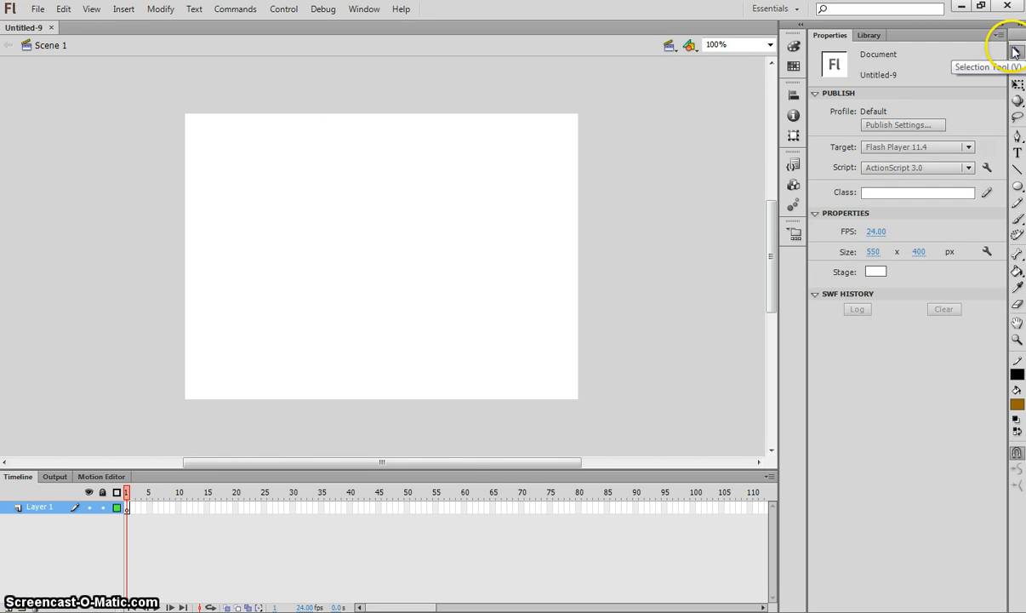
{"action": "mouse_move", "coordinate": [834, 82]}
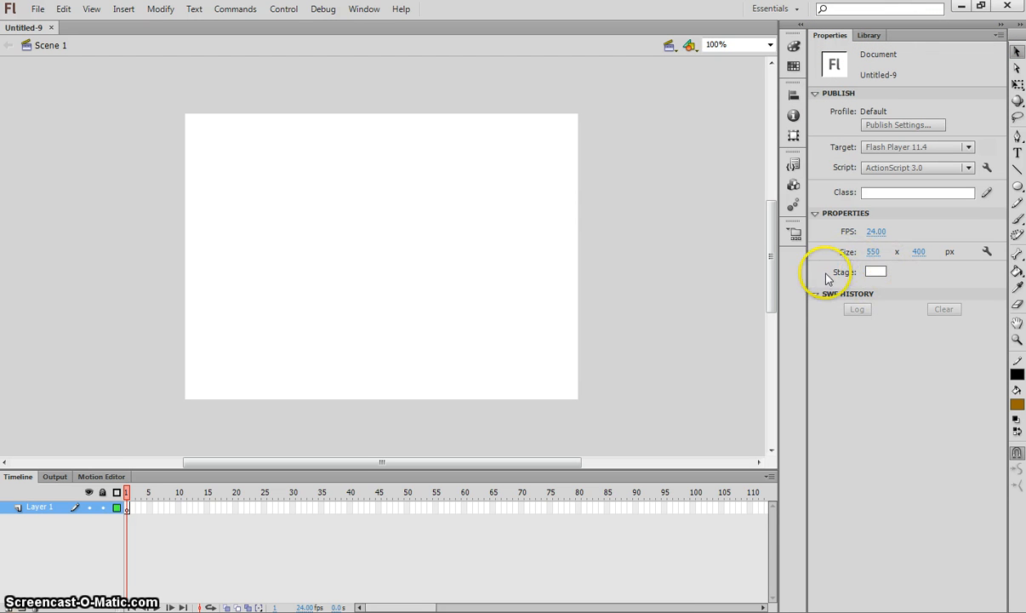
{"action": "left_click", "coordinate": [876, 272]}
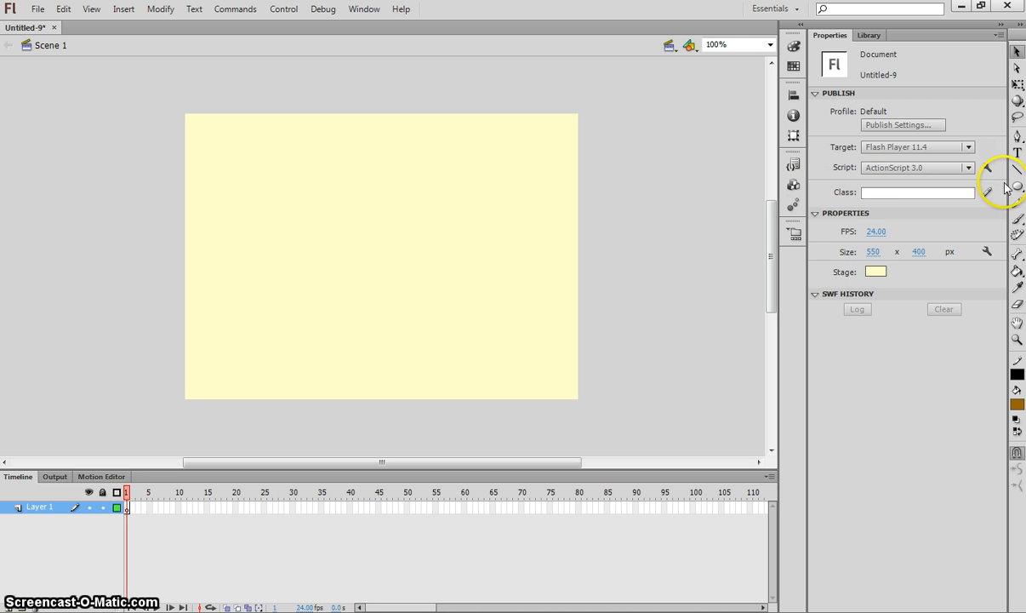
- Switch from the Rectangle tool to the Oval Tool
{"action": "left_click", "coordinate": [1018, 186]}
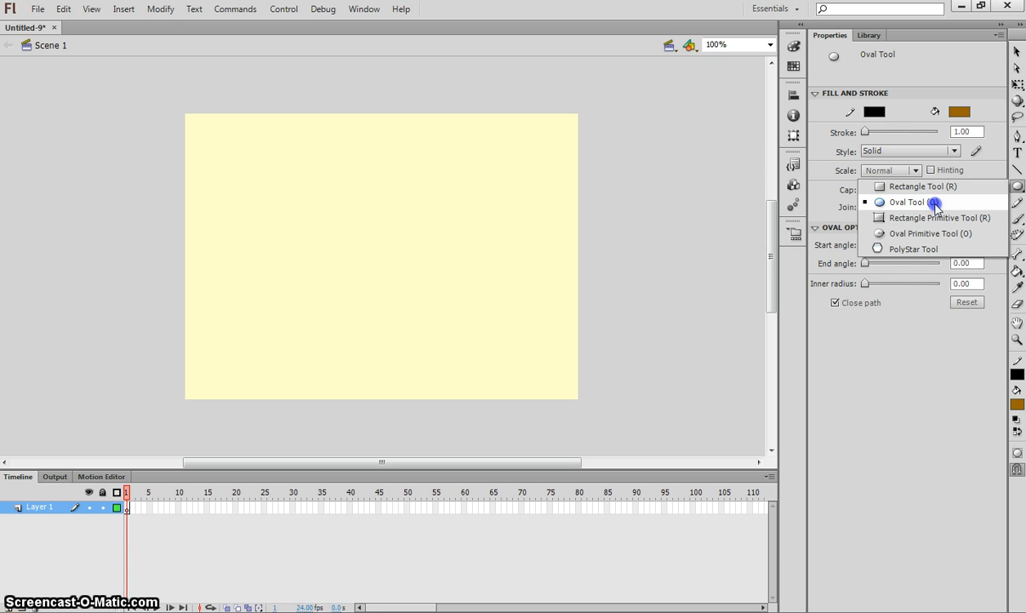
{"action": "left_click", "coordinate": [922, 185]}
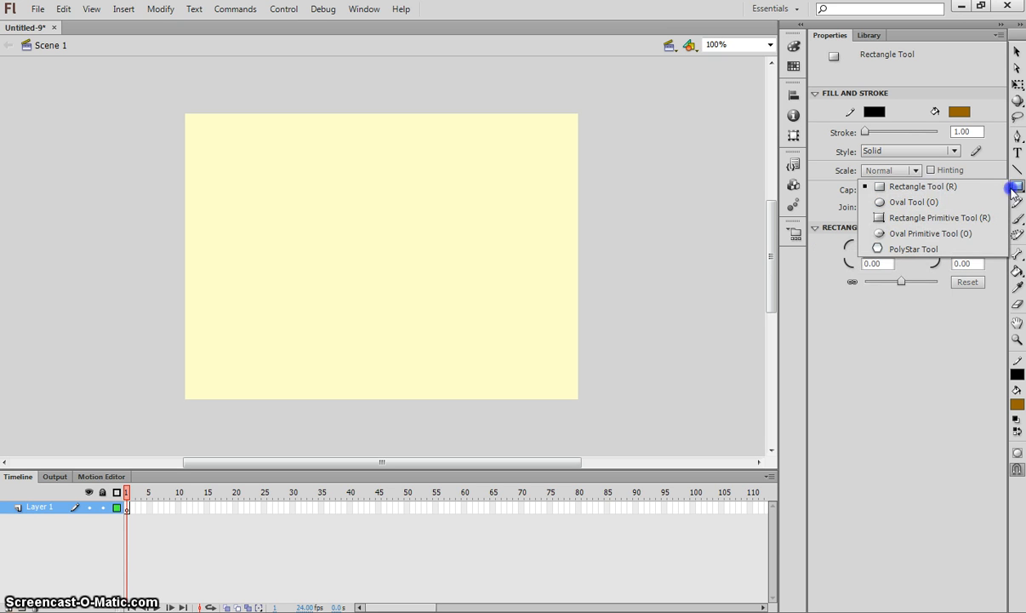
{"action": "left_click", "coordinate": [907, 201]}
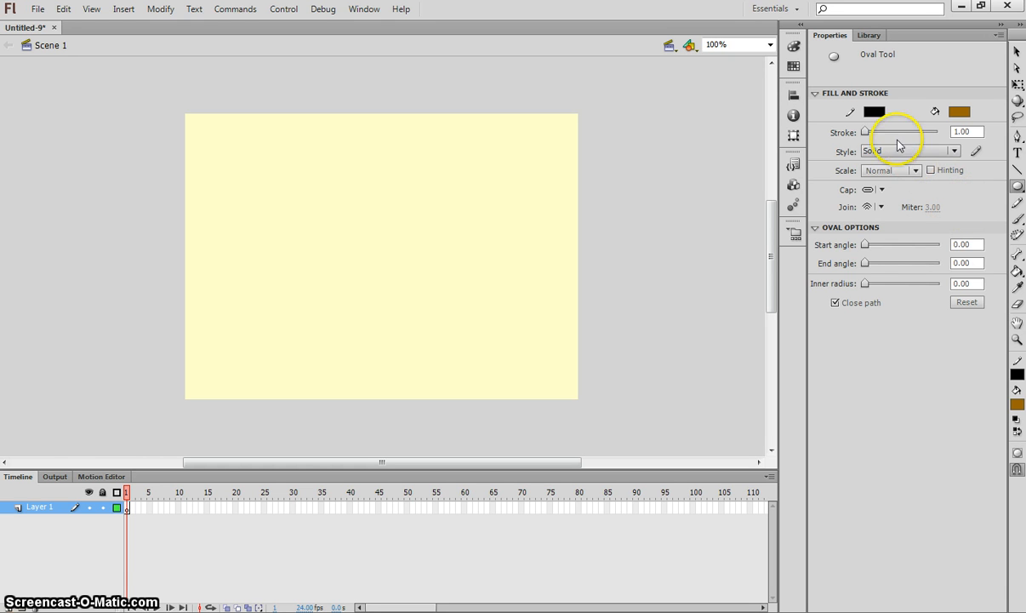
- Set the oval stroke colour to black, keeping the brown fill
{"action": "left_click", "coordinate": [874, 113]}
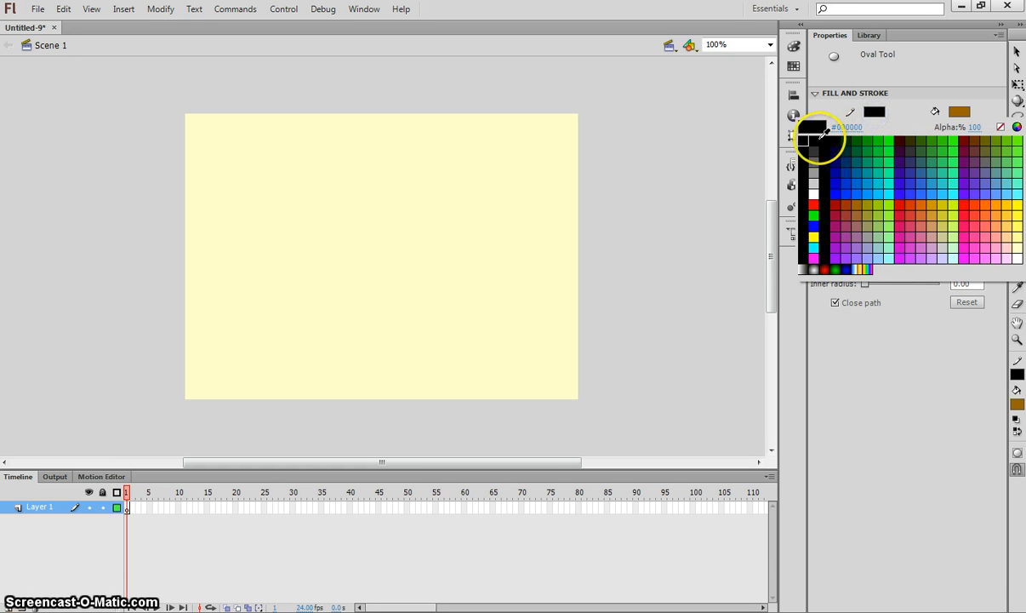
{"action": "left_click", "coordinate": [813, 130]}
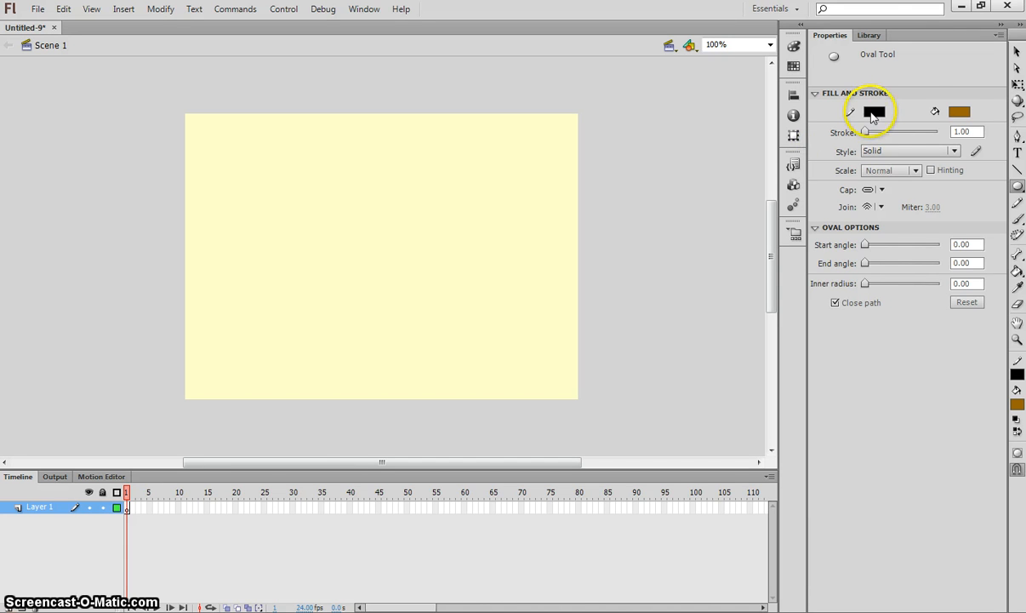
{"action": "left_click", "coordinate": [874, 113]}
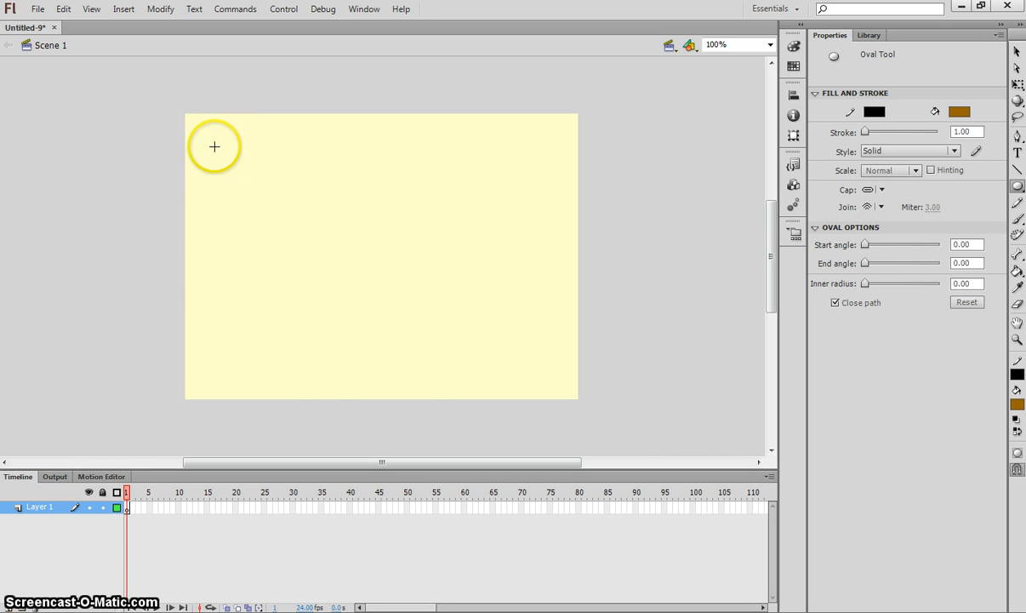
- Draw a large brown black-outlined oval across the stage as the bear's head
{"action": "left_click_drag", "start_coordinate": [208, 143], "coordinate": [480, 313]}
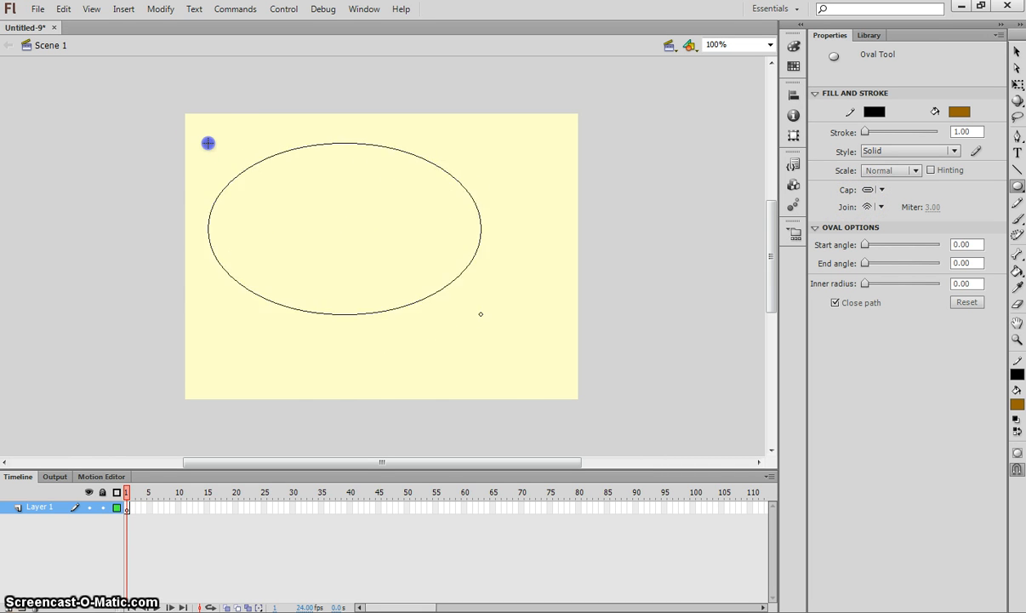
{"action": "left_click_drag", "start_coordinate": [207, 143], "coordinate": [558, 376]}
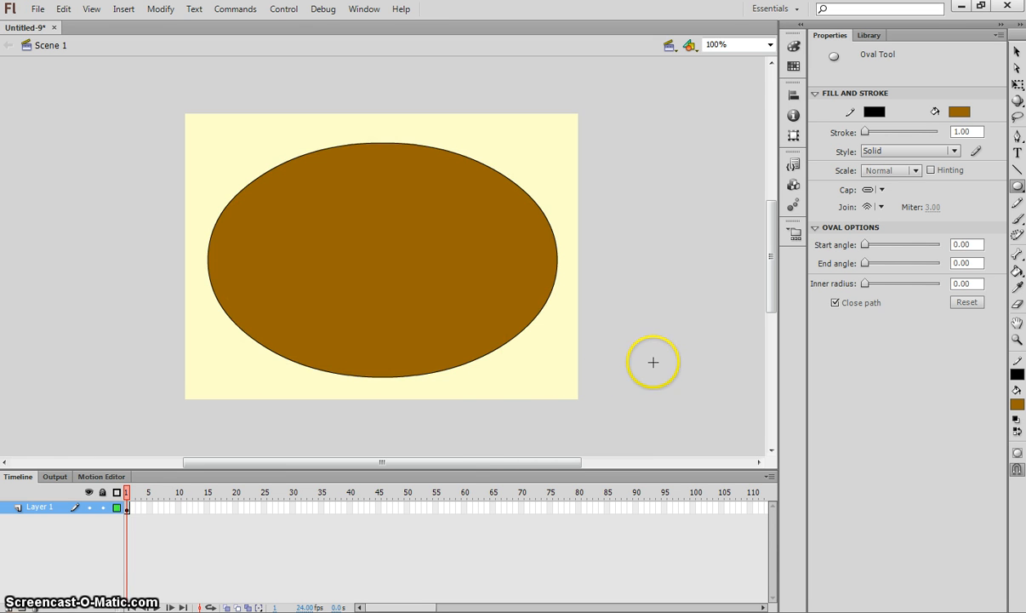
{"action": "mouse_move", "coordinate": [641, 381]}
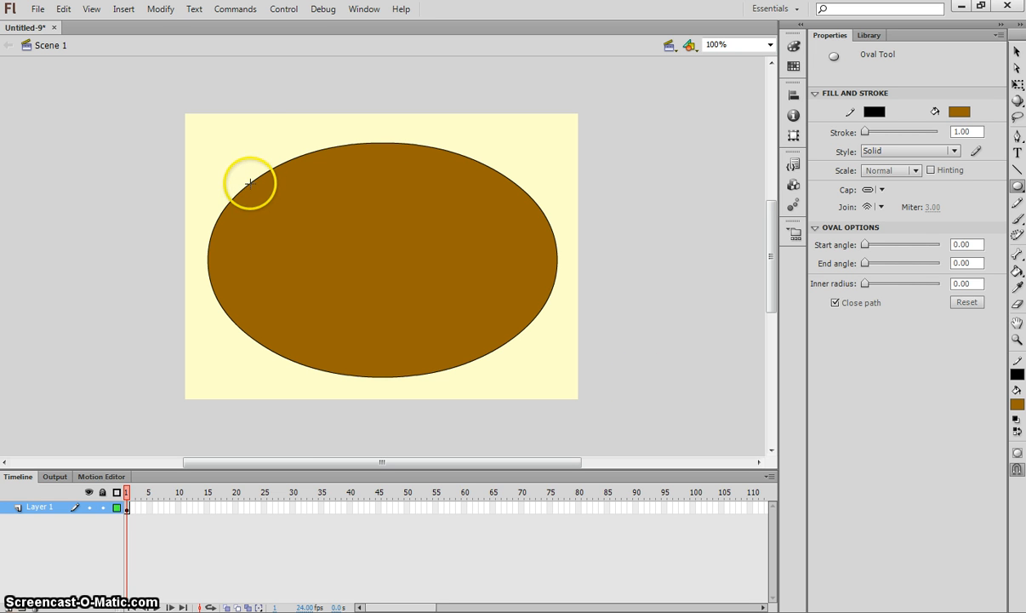
{"action": "mouse_move", "coordinate": [217, 122]}
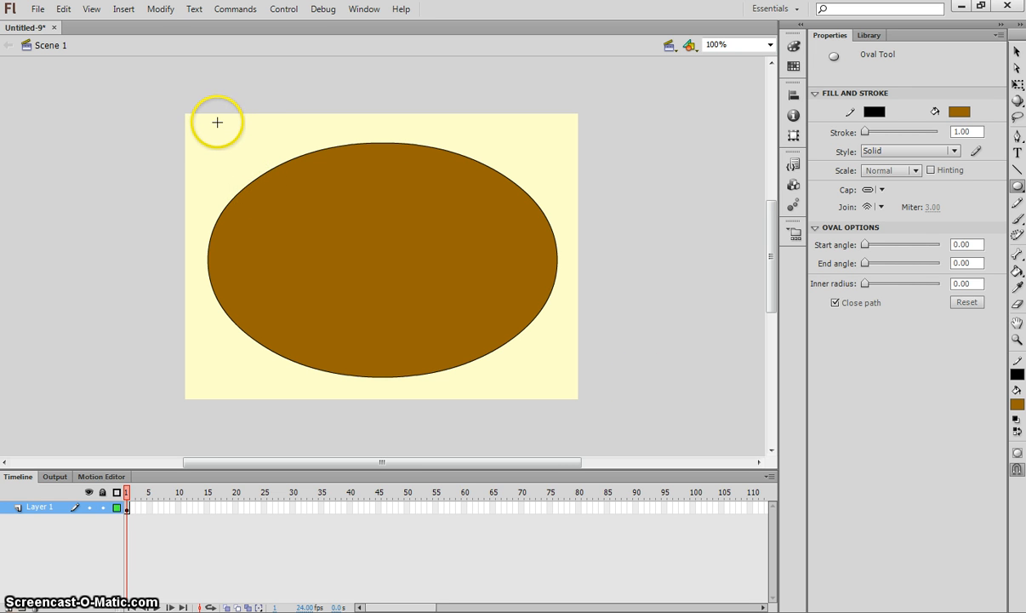
- Draw two brown ear circles overlapping the head's top-left and top-right corners
{"action": "left_click_drag", "start_coordinate": [218, 122], "coordinate": [315, 153]}
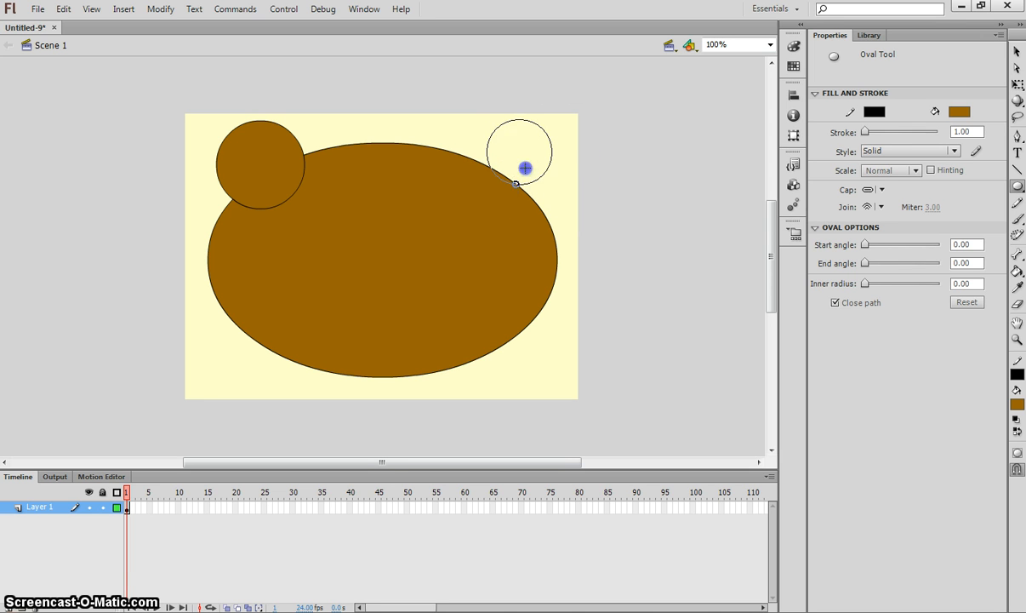
{"action": "left_click_drag", "start_coordinate": [524, 169], "coordinate": [500, 201]}
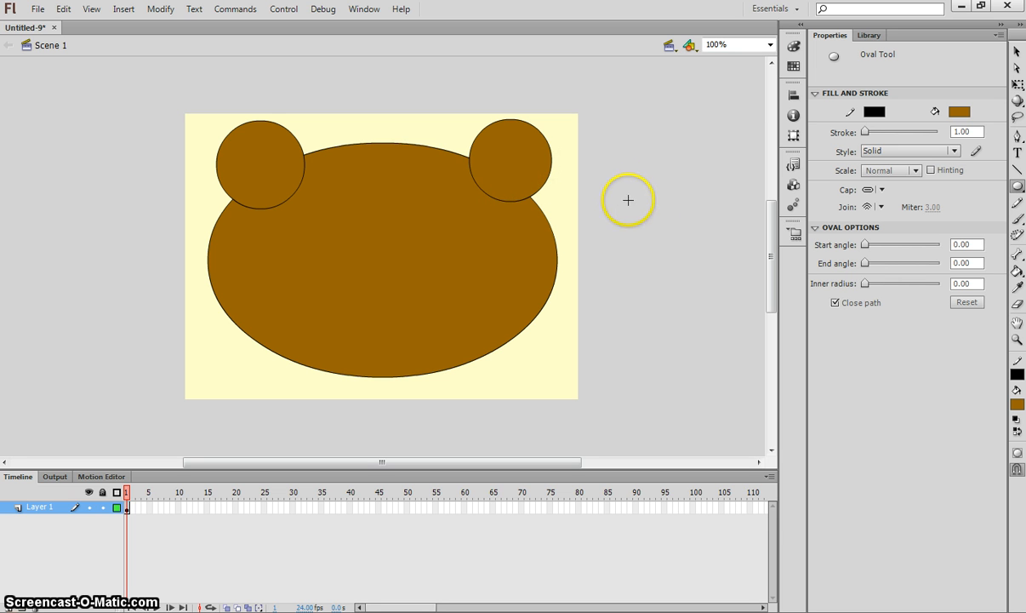
{"action": "mouse_move", "coordinate": [786, 156]}
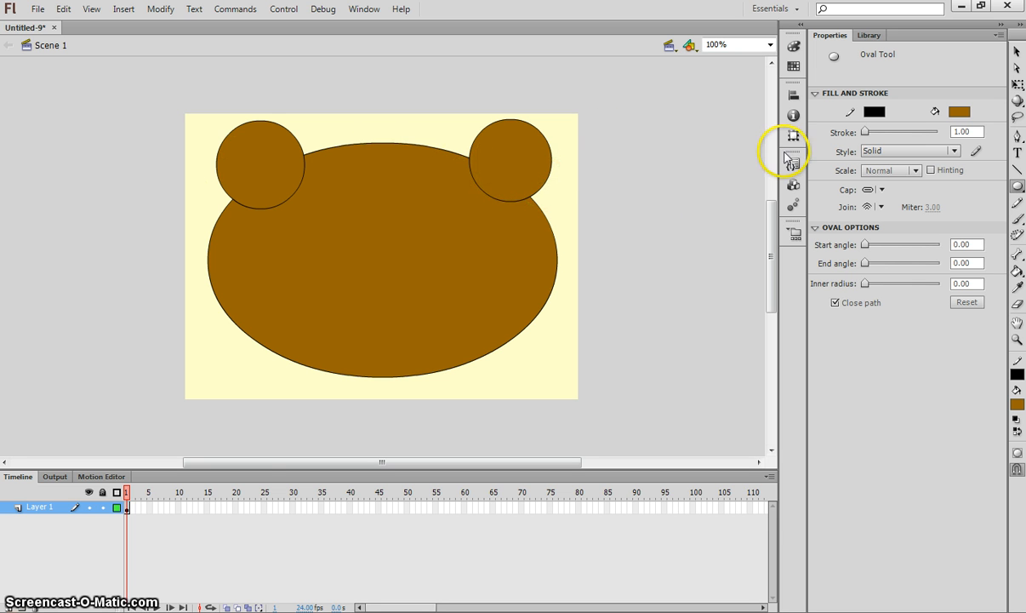
{"action": "mouse_move", "coordinate": [604, 209]}
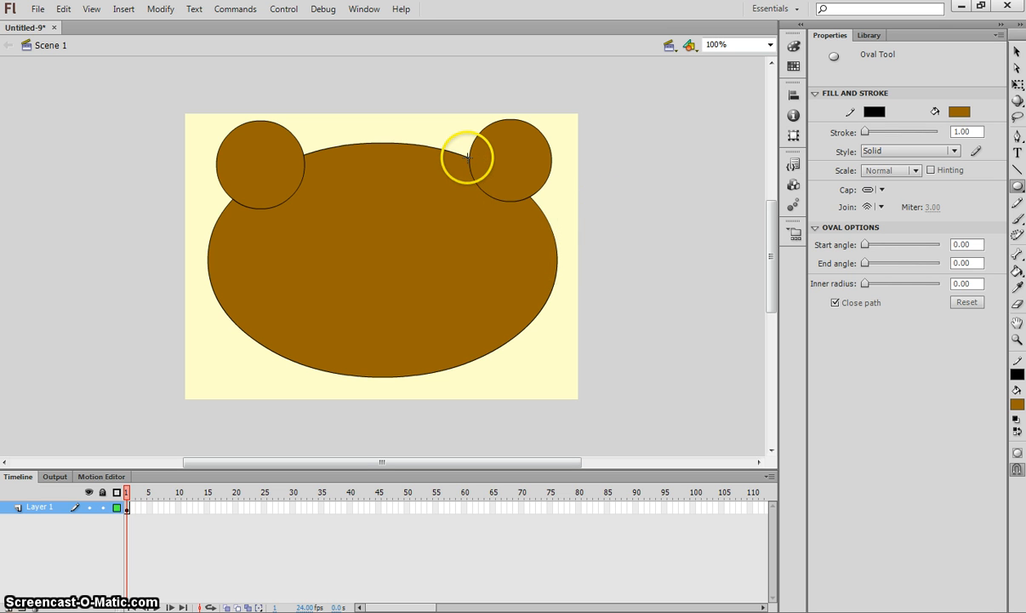
{"action": "mouse_move", "coordinate": [349, 191]}
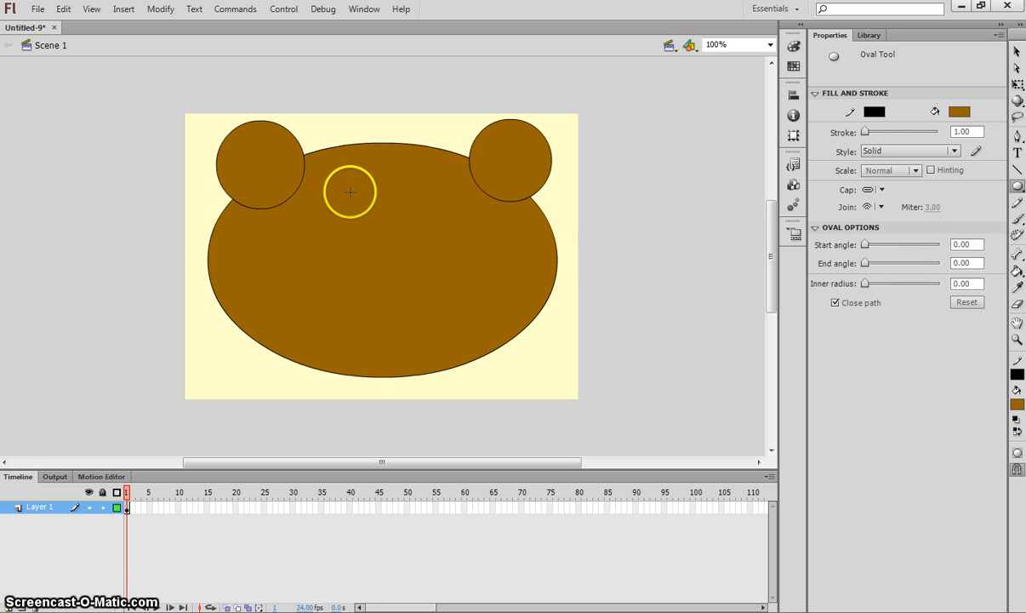
{"action": "mouse_move", "coordinate": [235, 201]}
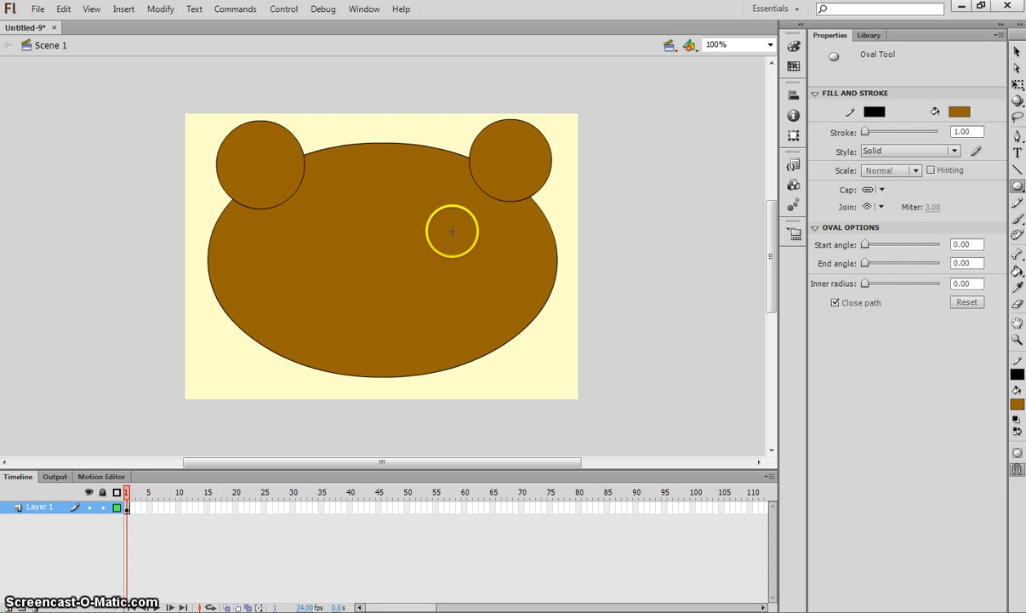
{"action": "mouse_move", "coordinate": [384, 228]}
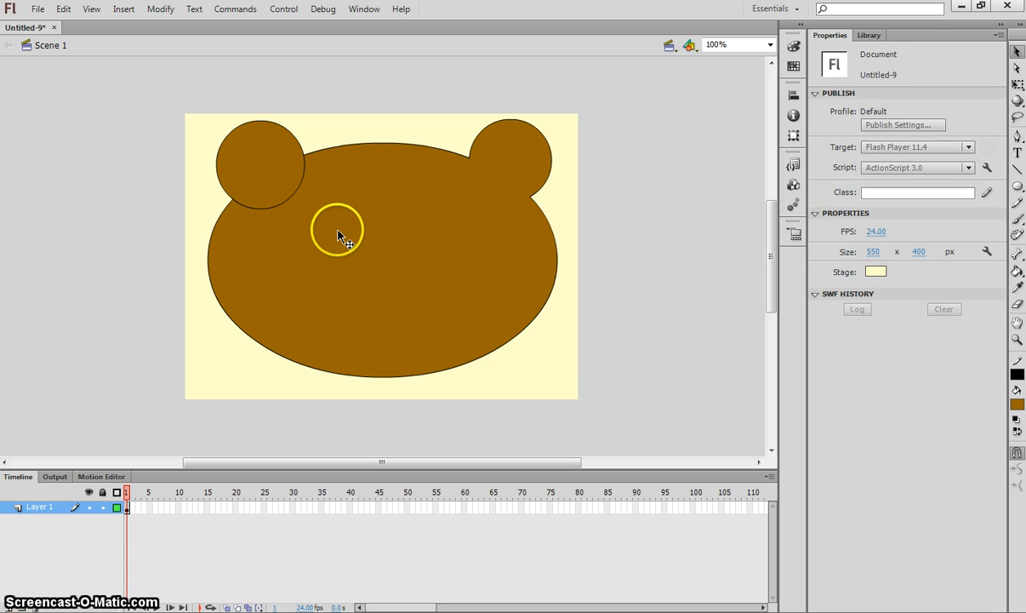
- Delete the leftover ear outline segments inside the head so ears and head merge
{"action": "left_click", "coordinate": [303, 170]}
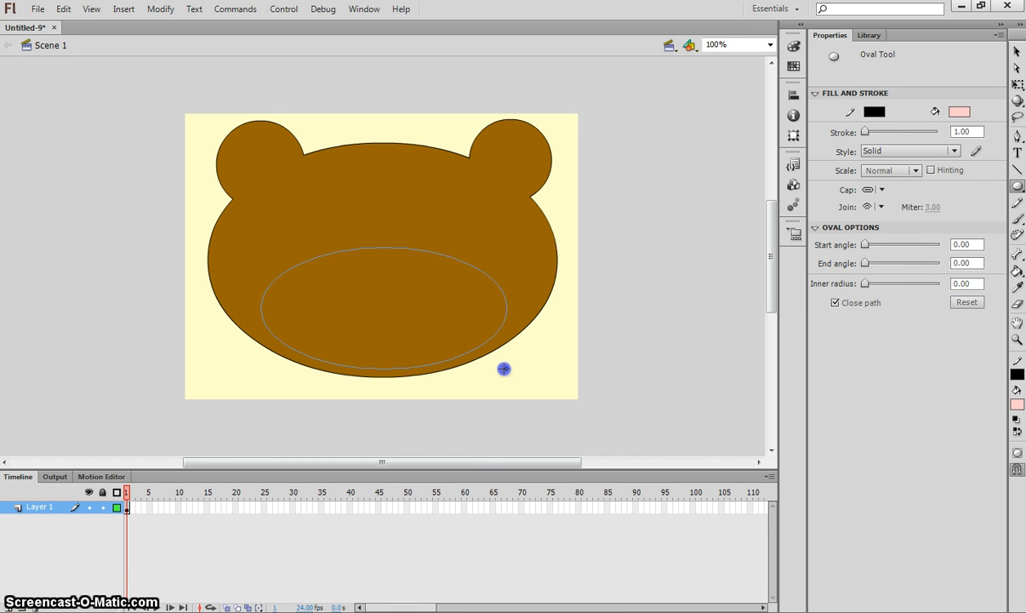
- Add a pink muzzle oval over the lower face and a black nose oval above it
{"action": "left_click", "coordinate": [383, 306]}
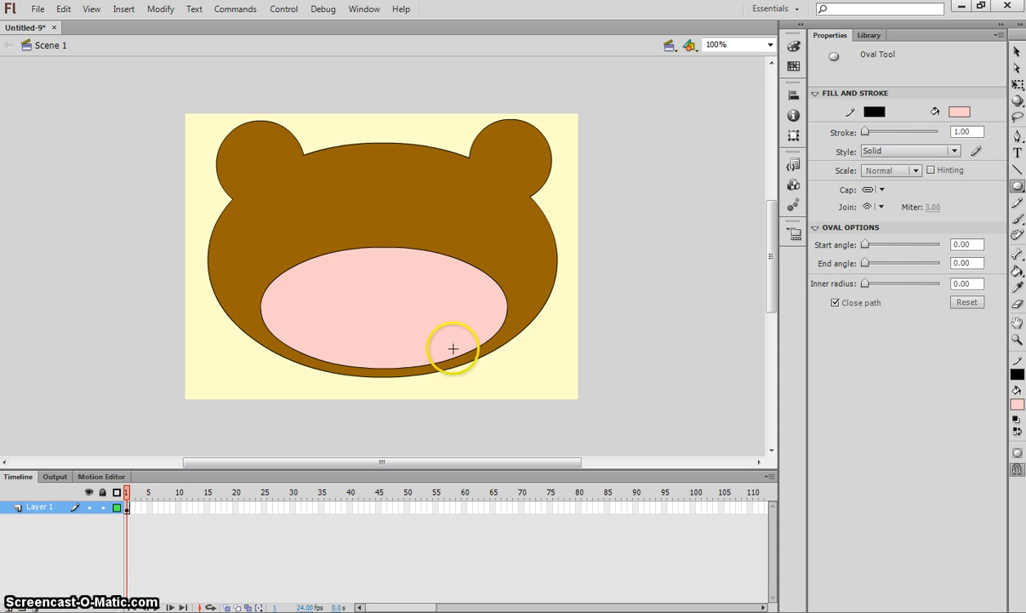
{"action": "mouse_move", "coordinate": [748, 283]}
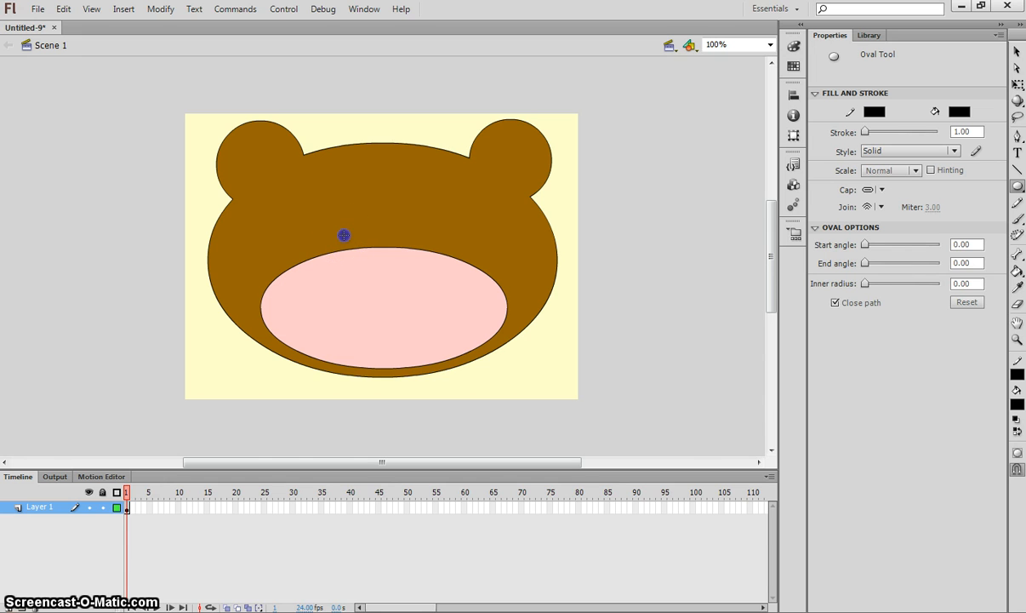
{"action": "left_click_drag", "start_coordinate": [343, 234], "coordinate": [429, 263]}
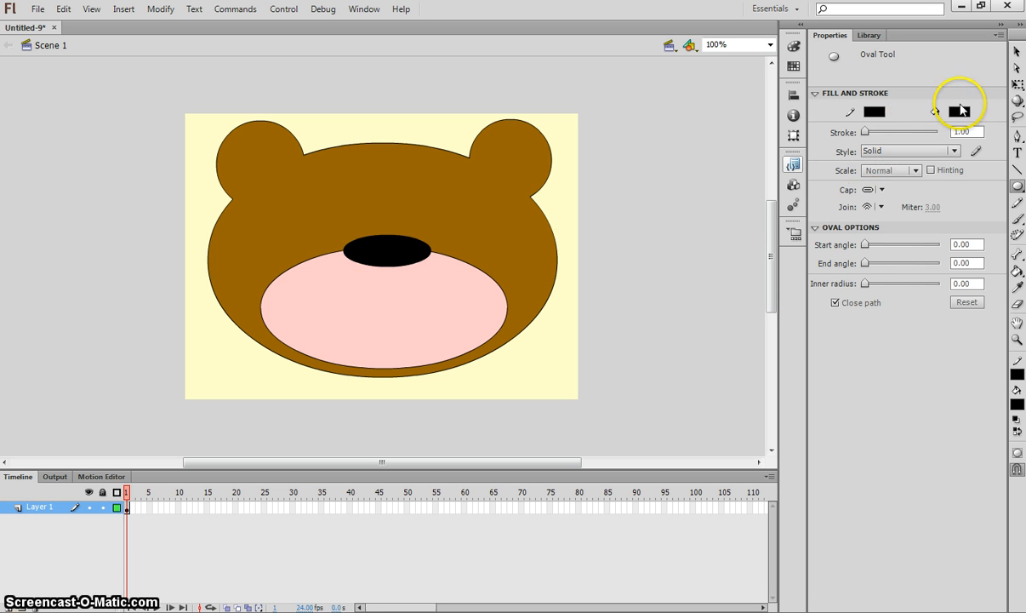
- Set the oval fill to white for drawing the two eyes
{"action": "left_click", "coordinate": [960, 113]}
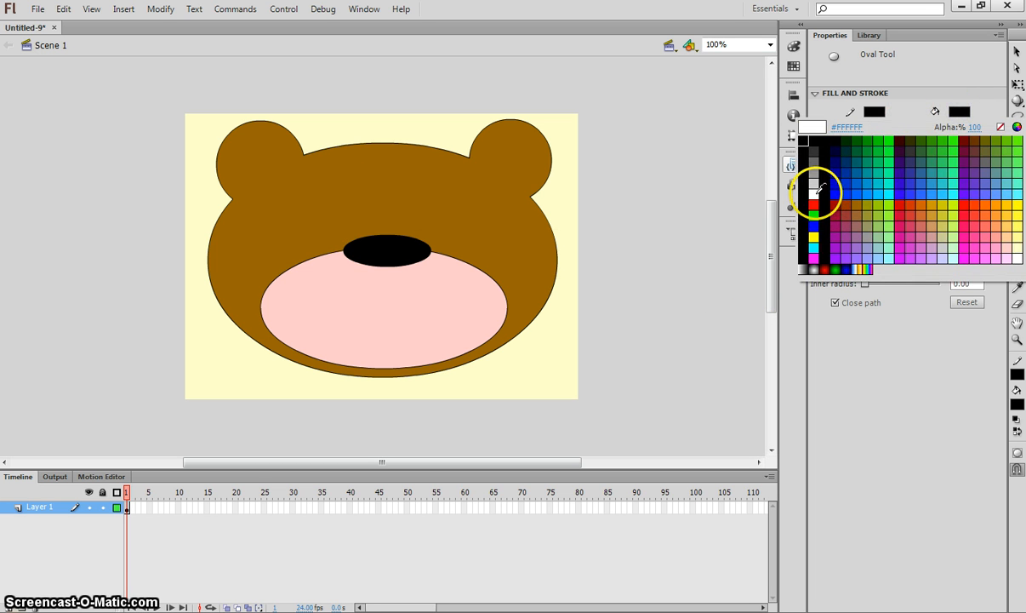
{"action": "left_click", "coordinate": [815, 189]}
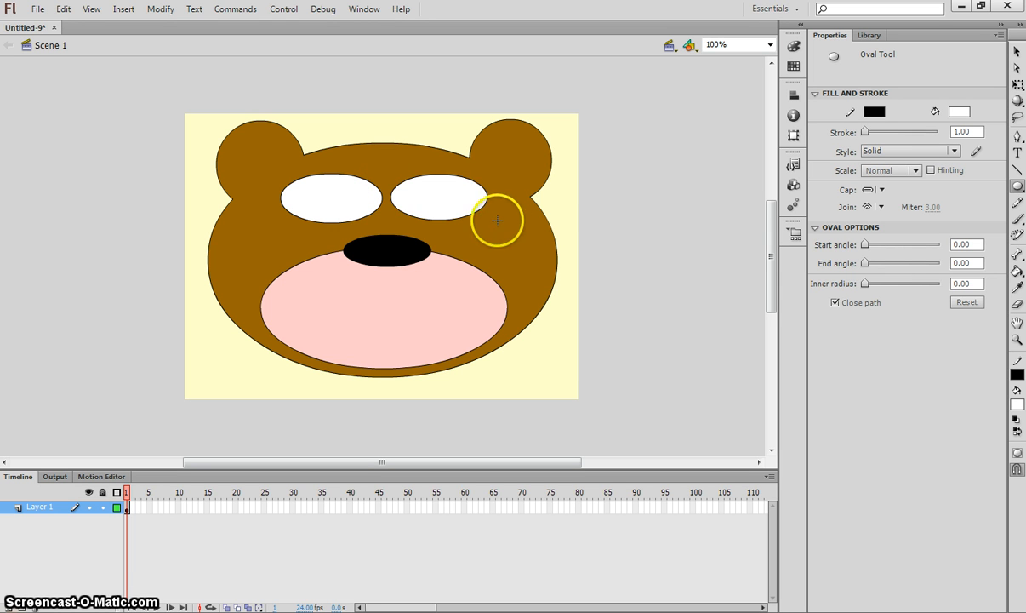
{"action": "mouse_move", "coordinate": [440, 218]}
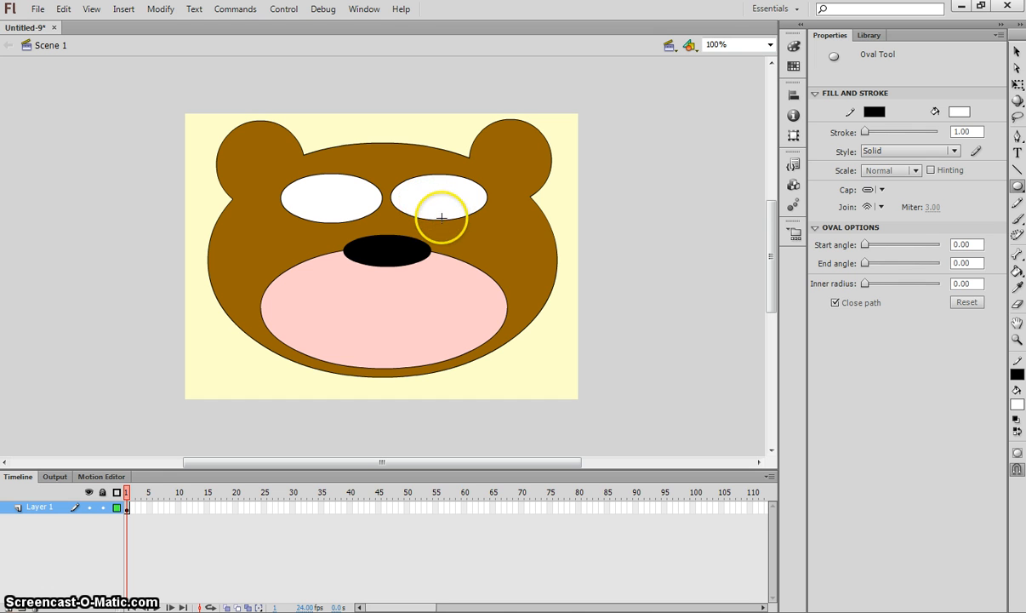
{"action": "mouse_move", "coordinate": [491, 206]}
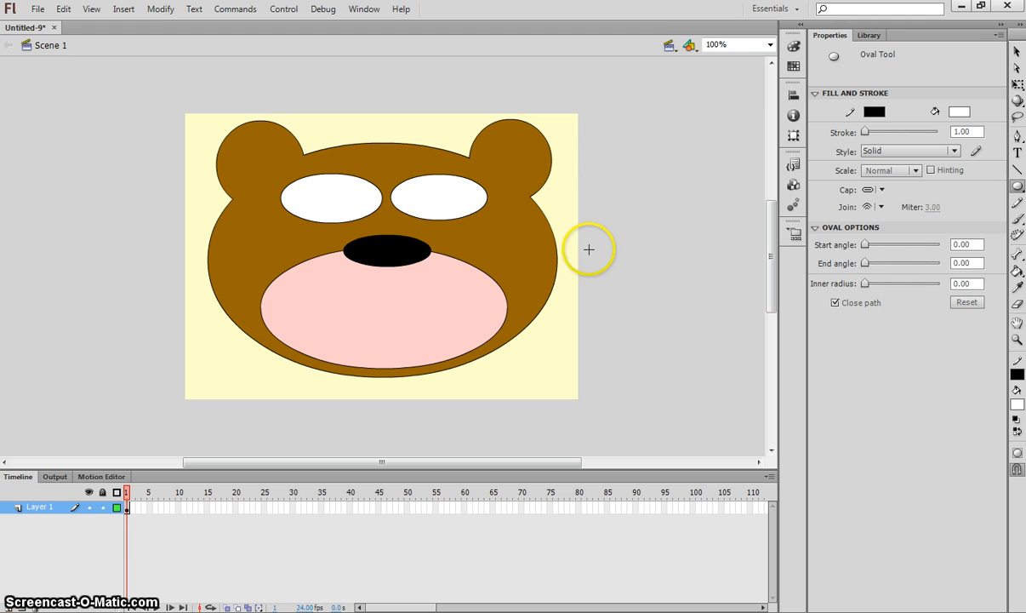
{"action": "mouse_move", "coordinate": [478, 206]}
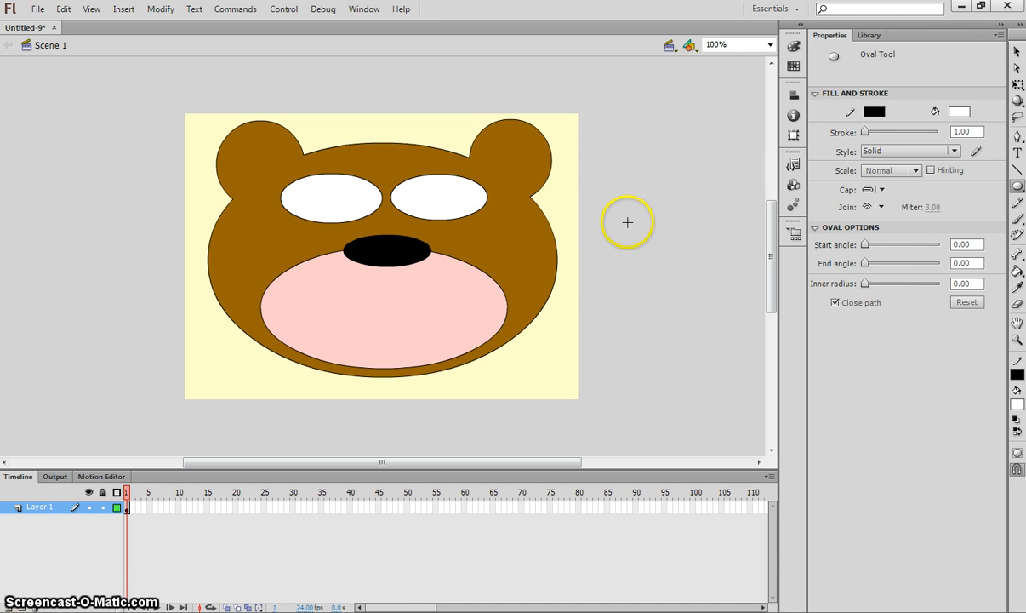
{"action": "mouse_move", "coordinate": [419, 199]}
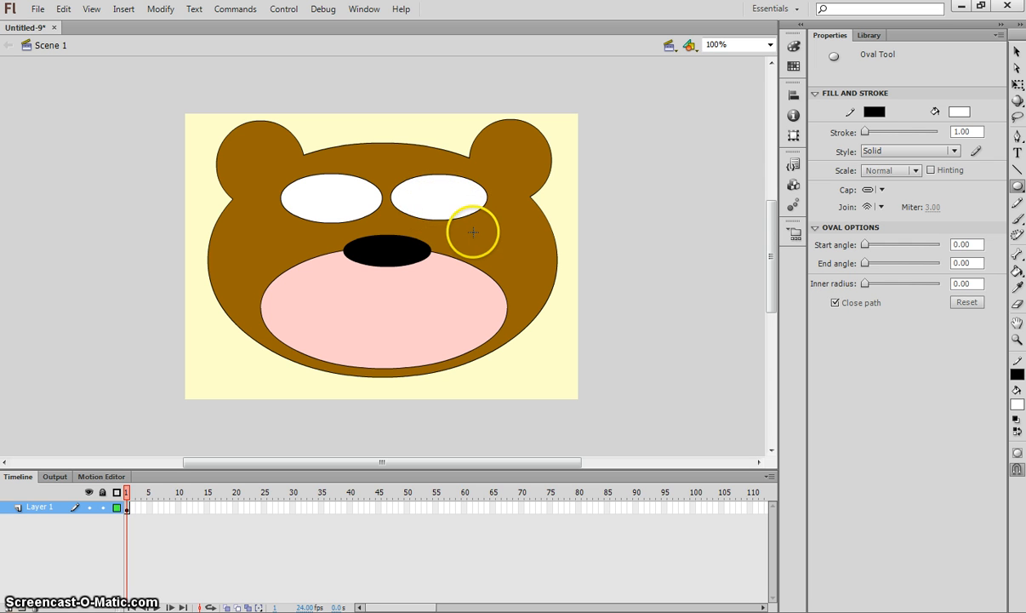
{"action": "mouse_move", "coordinate": [541, 297]}
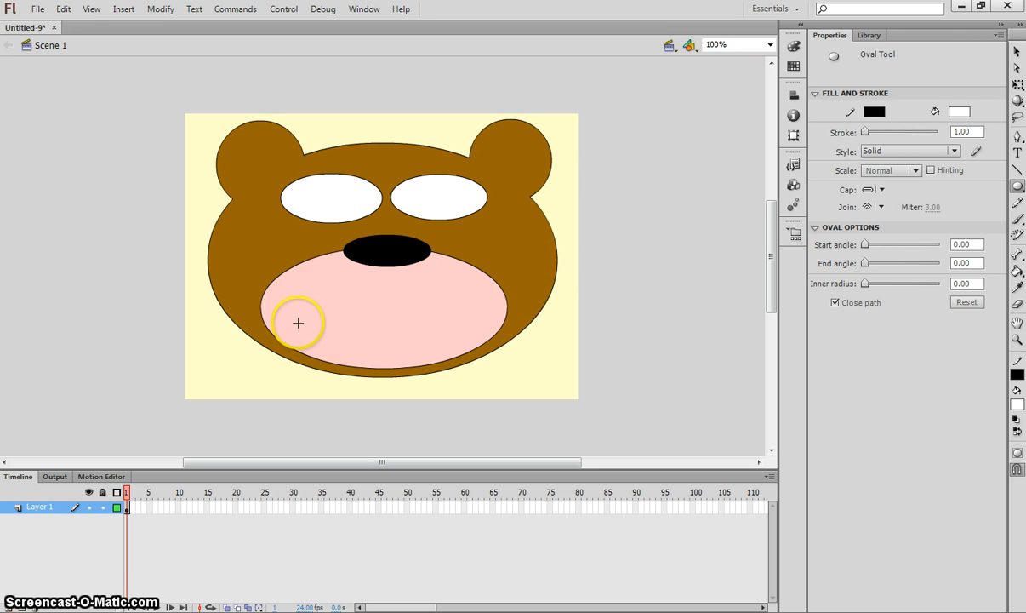
{"action": "mouse_move", "coordinate": [368, 322]}
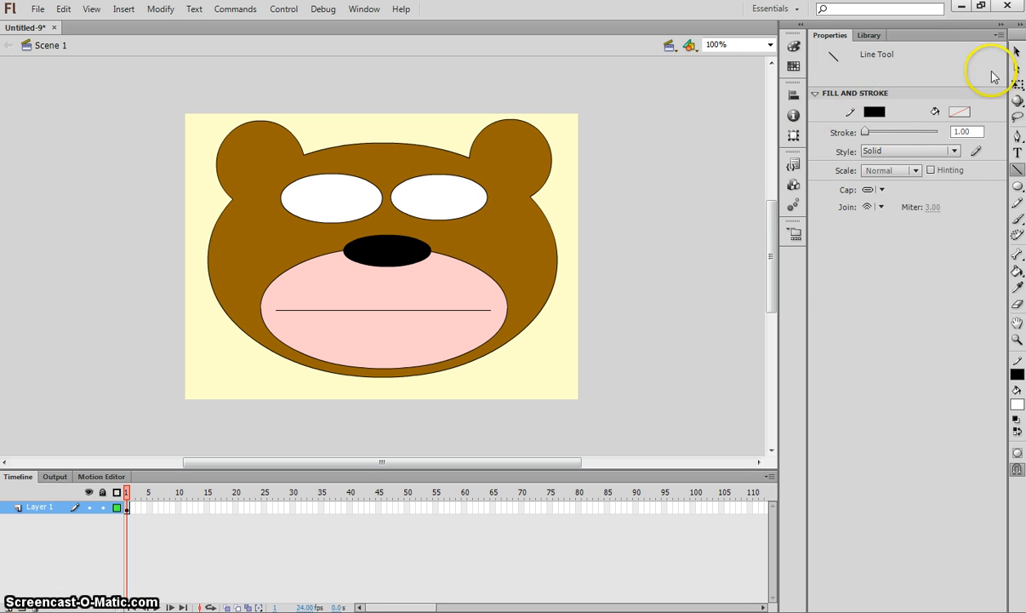
- Drag the middle of the mouth line downward to curve it into a smile
{"action": "left_click", "coordinate": [466, 366]}
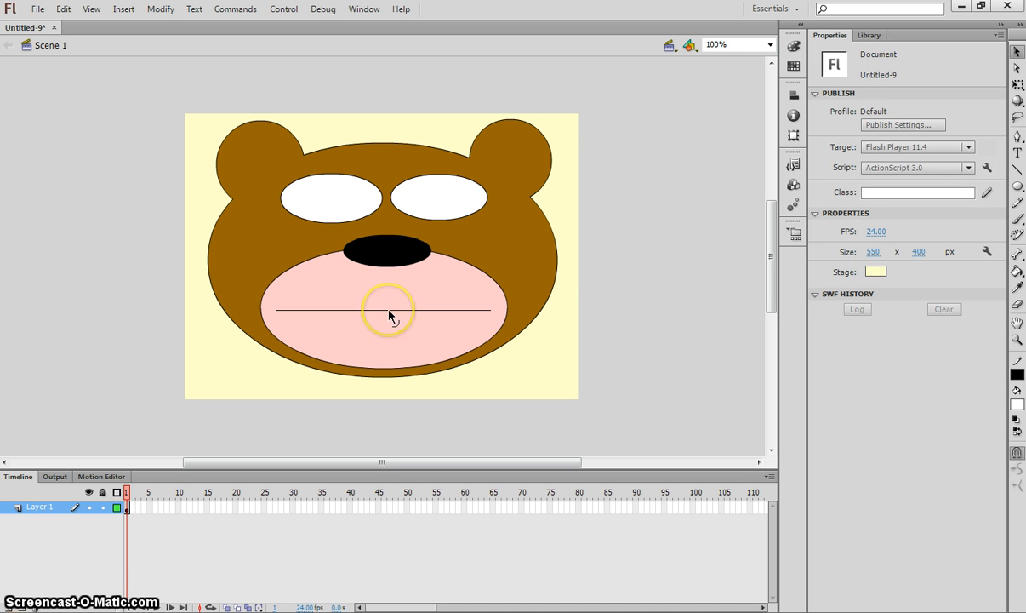
{"action": "left_click", "coordinate": [388, 312]}
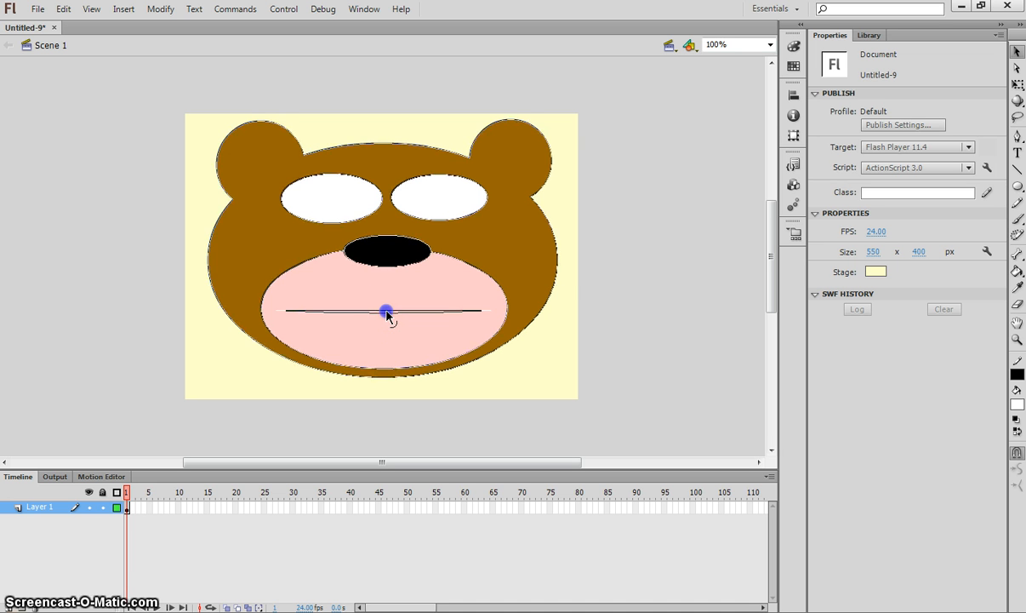
{"action": "left_click_drag", "start_coordinate": [387, 311], "coordinate": [386, 330]}
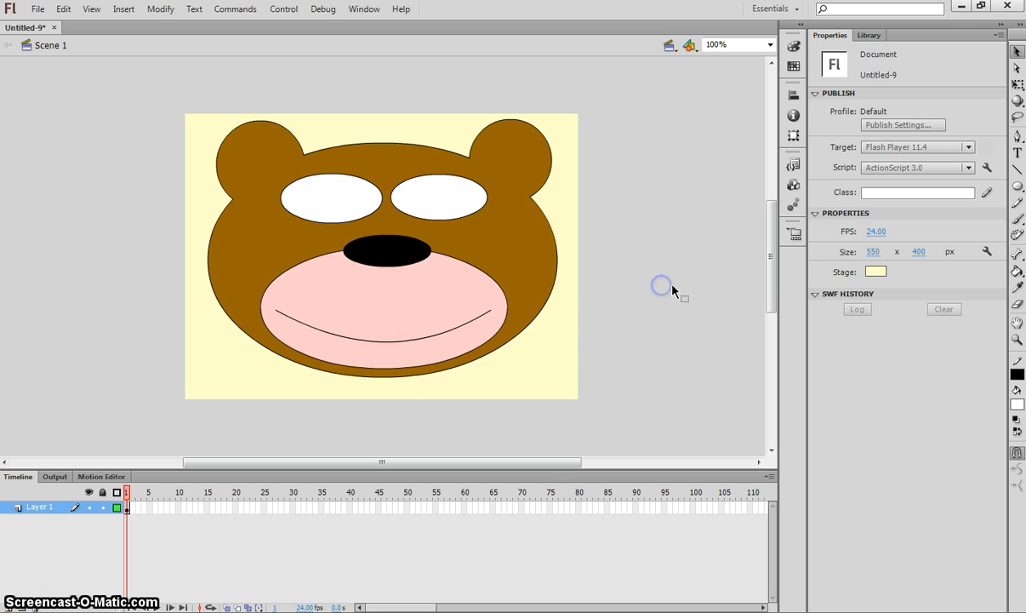
- Deselect the finished smile and lock the Face layer against edits
{"action": "left_click", "coordinate": [331, 197]}
{"action": "type", "text": "Face"}
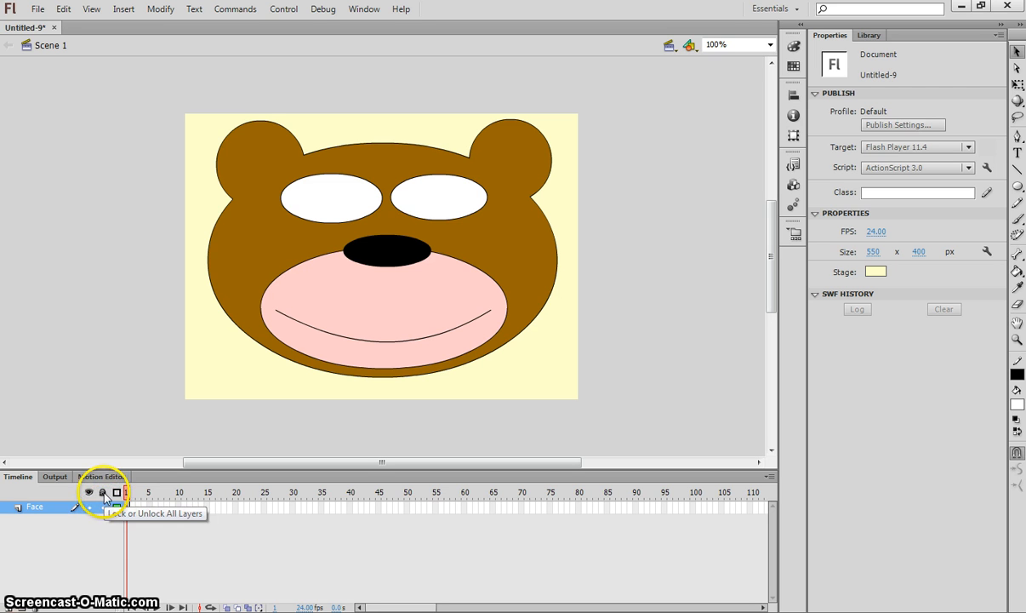
{"action": "left_click", "coordinate": [102, 507]}
{"action": "type", "text": "Eyes"}
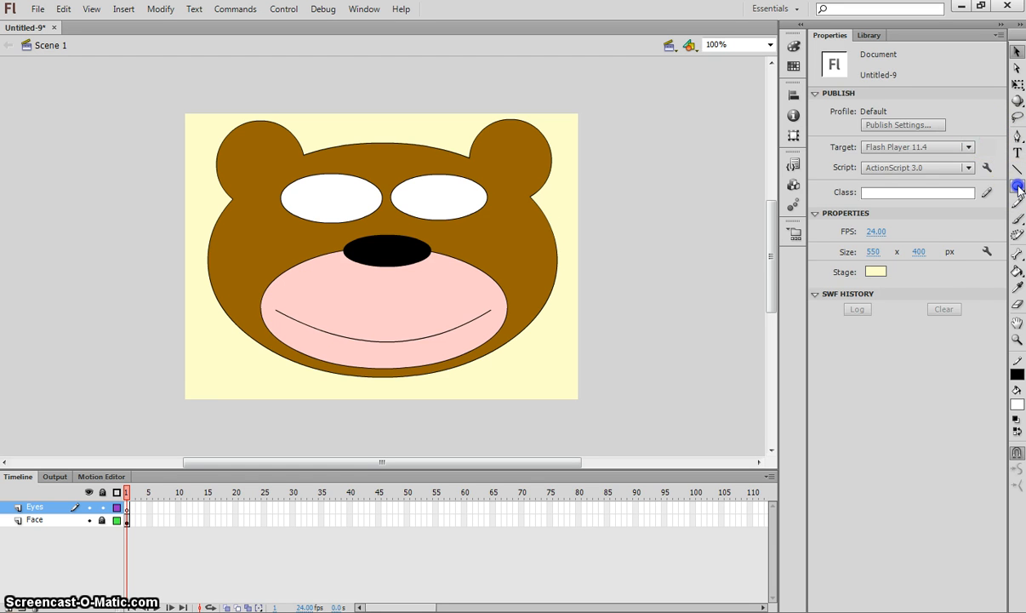
- Choose the Oval tool with a black fill to draw the two pupils
{"action": "left_click", "coordinate": [1017, 185]}
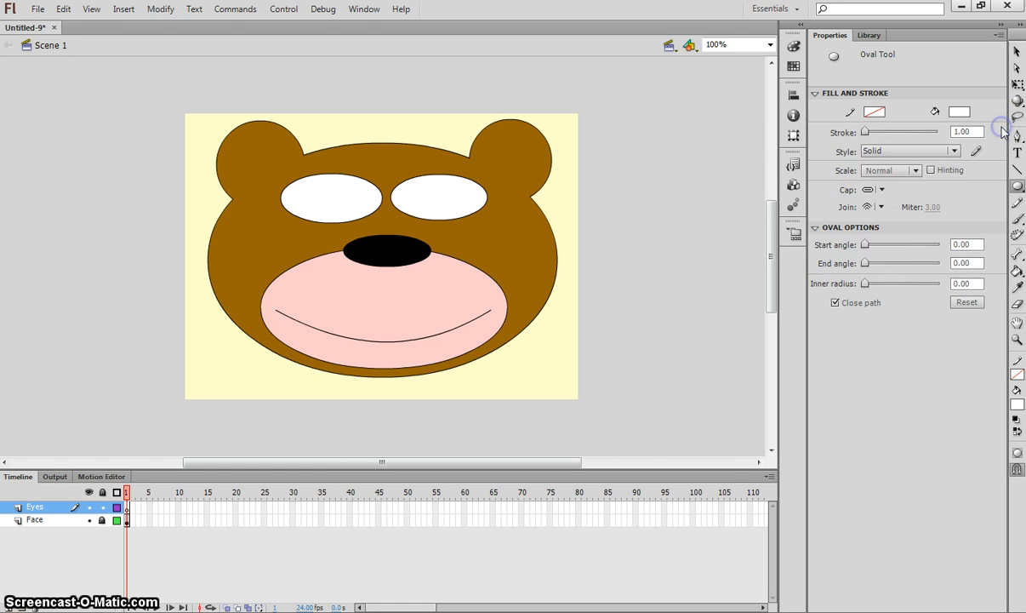
{"action": "left_click", "coordinate": [960, 112]}
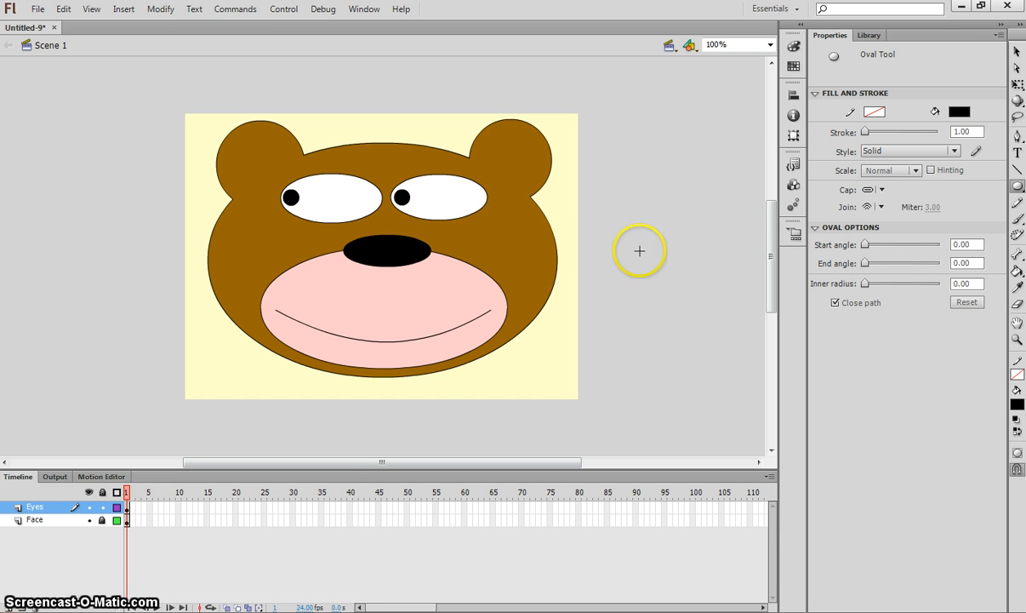
{"action": "mouse_move", "coordinate": [671, 254]}
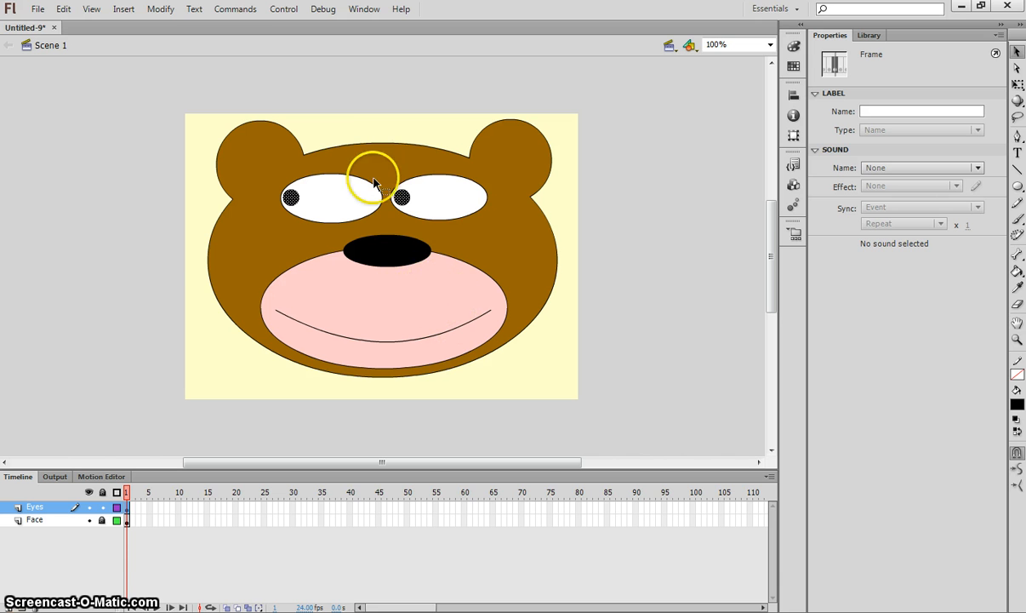
- Convert the two pupils into a Movie Clip symbol named 'eyes' via Modify > Convert to Symbol
{"action": "left_click", "coordinate": [160, 8]}
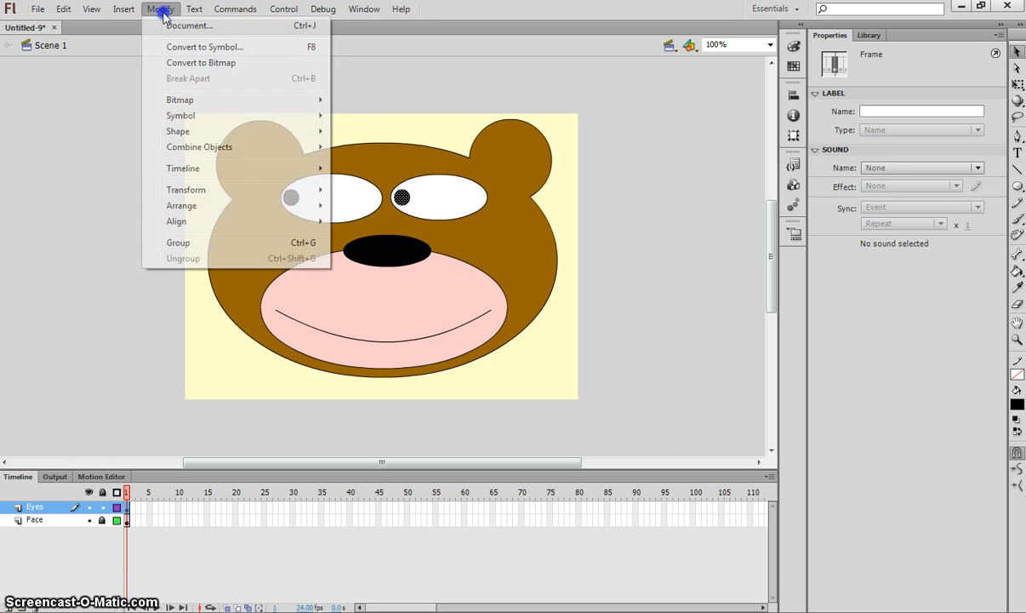
{"action": "mouse_move", "coordinate": [205, 48]}
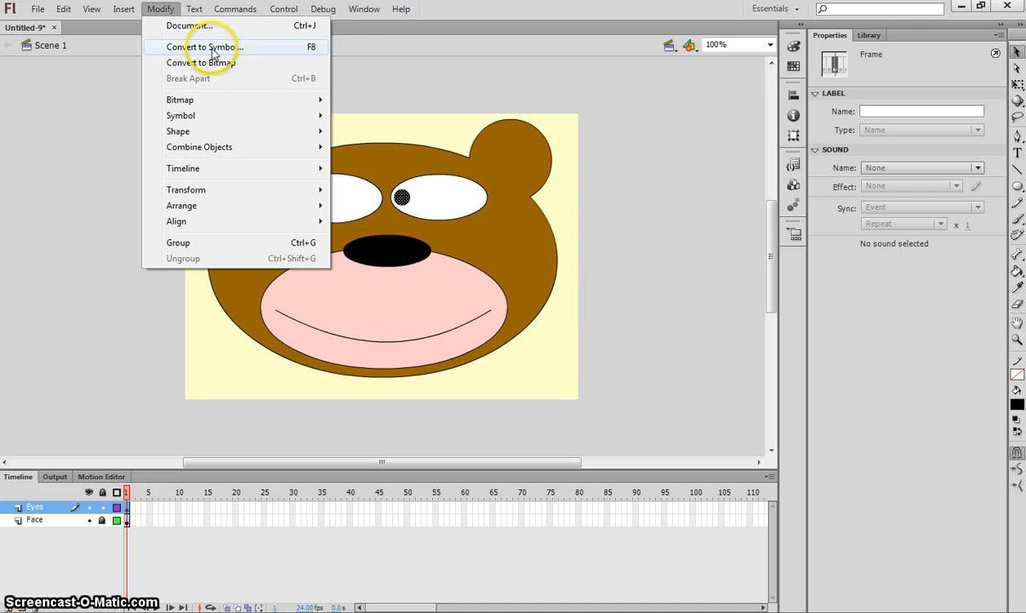
{"action": "mouse_move", "coordinate": [276, 51]}
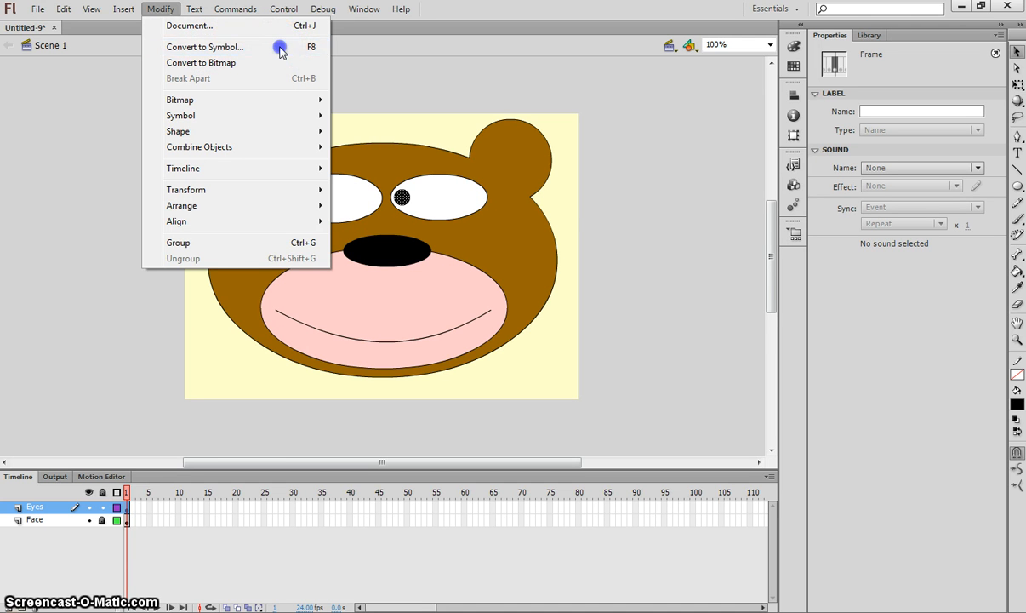
{"action": "left_click", "coordinate": [204, 47]}
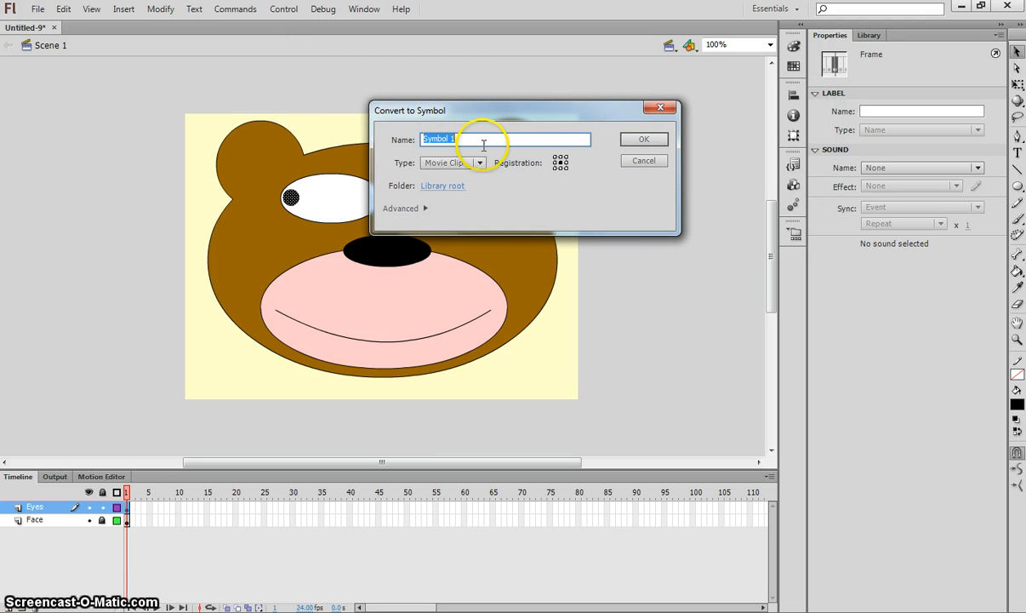
{"action": "type", "text": "eyes"}
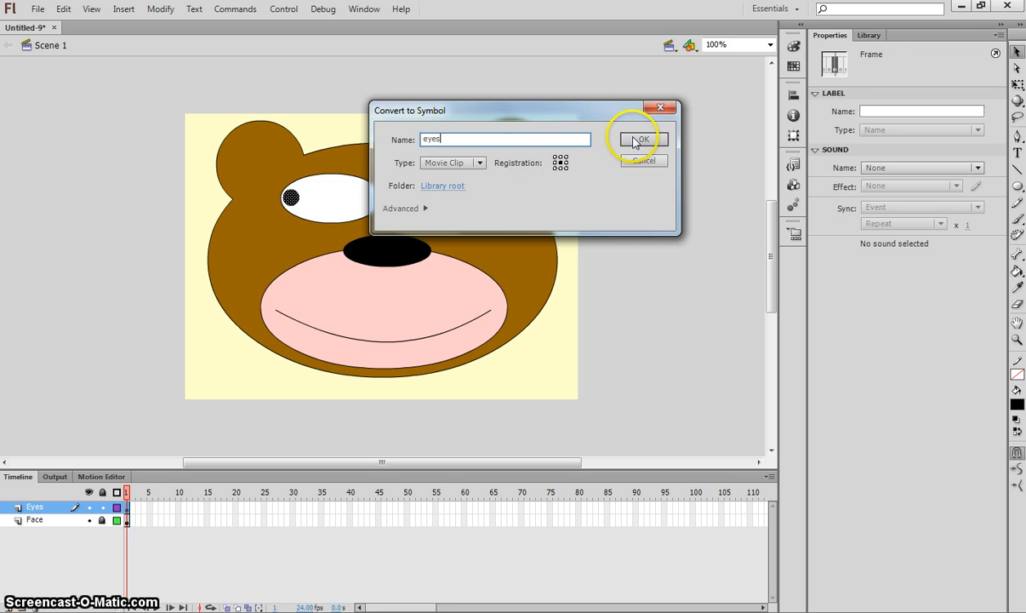
{"action": "left_click", "coordinate": [642, 139]}
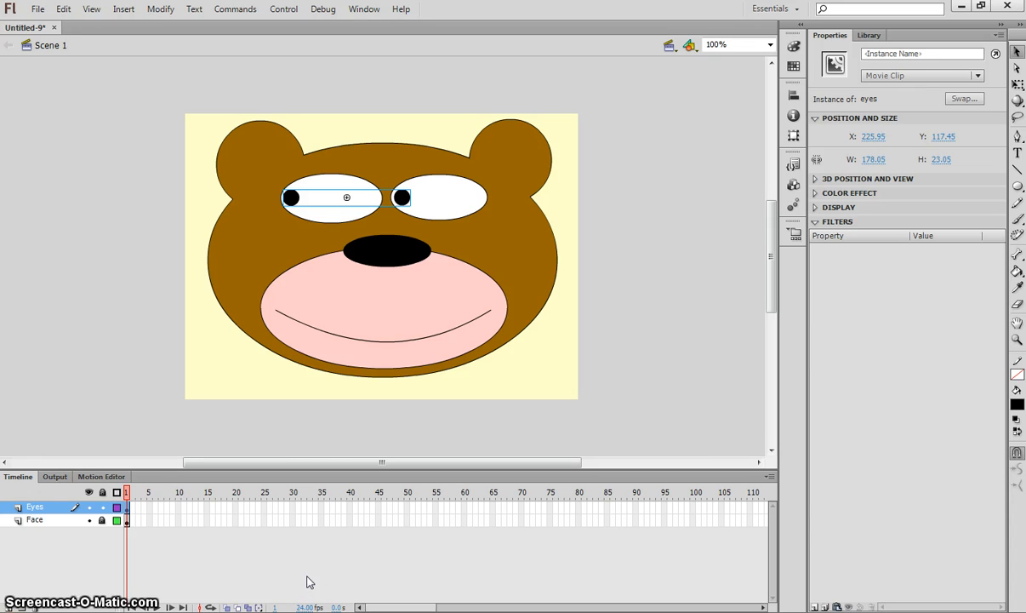
- Insert frames on the Face layer so the bear's face runs to frame 20
{"action": "left_click", "coordinate": [139, 507]}
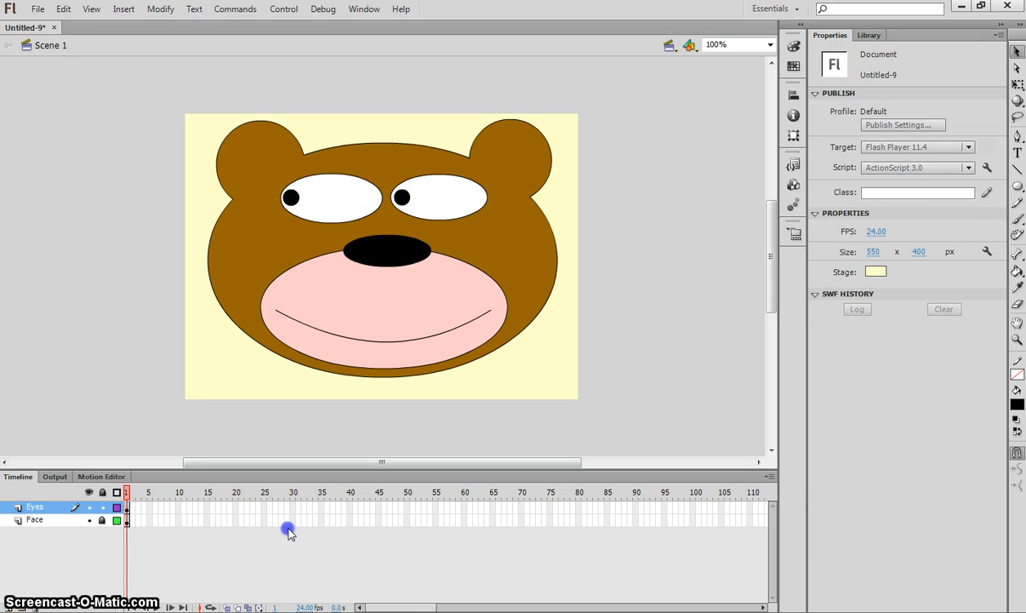
{"action": "left_click", "coordinate": [34, 518]}
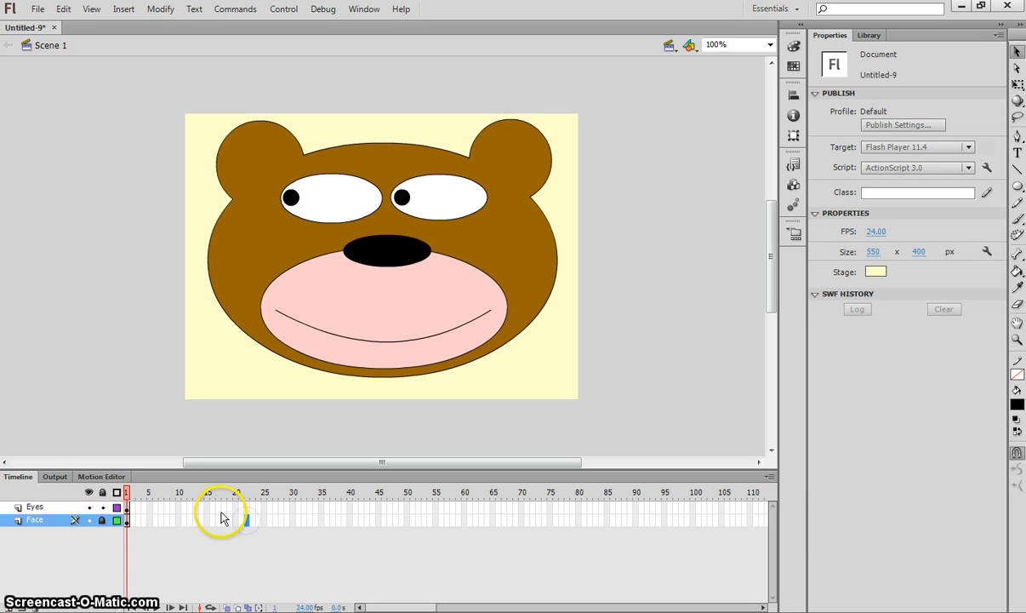
{"action": "left_click", "coordinate": [259, 507]}
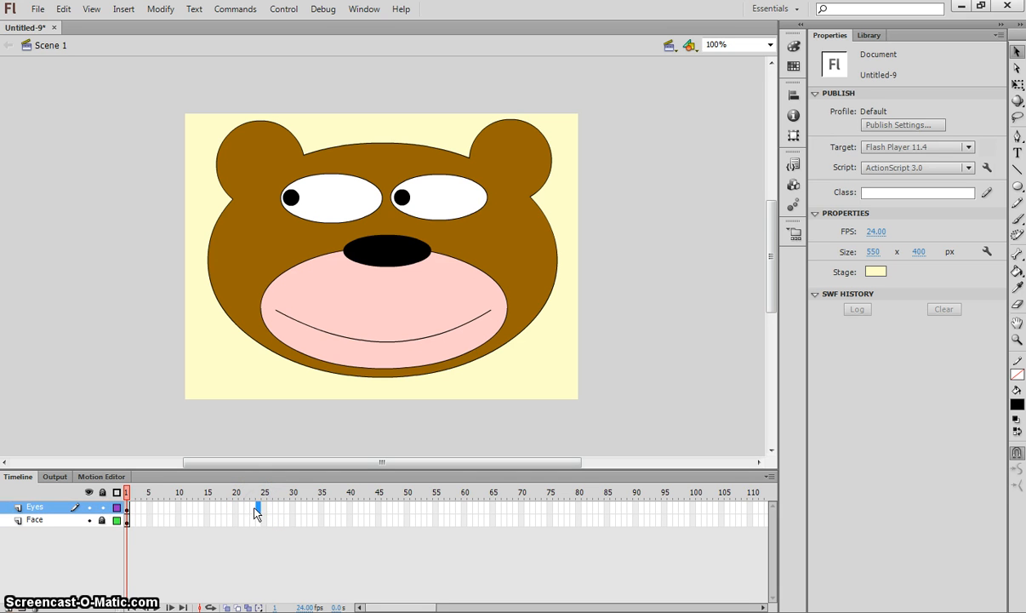
{"action": "left_click", "coordinate": [125, 507]}
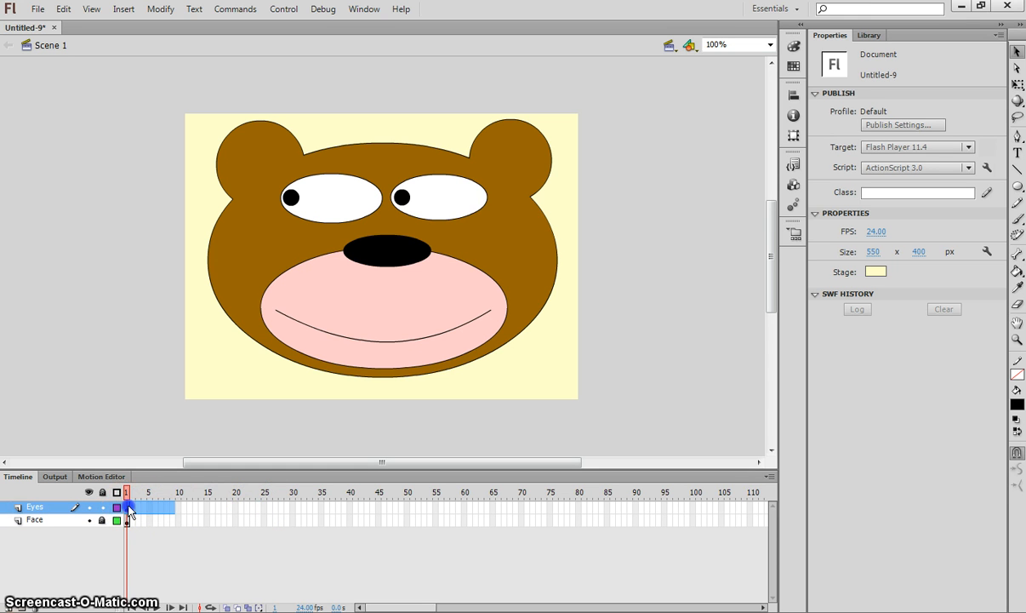
{"action": "left_click", "coordinate": [126, 507]}
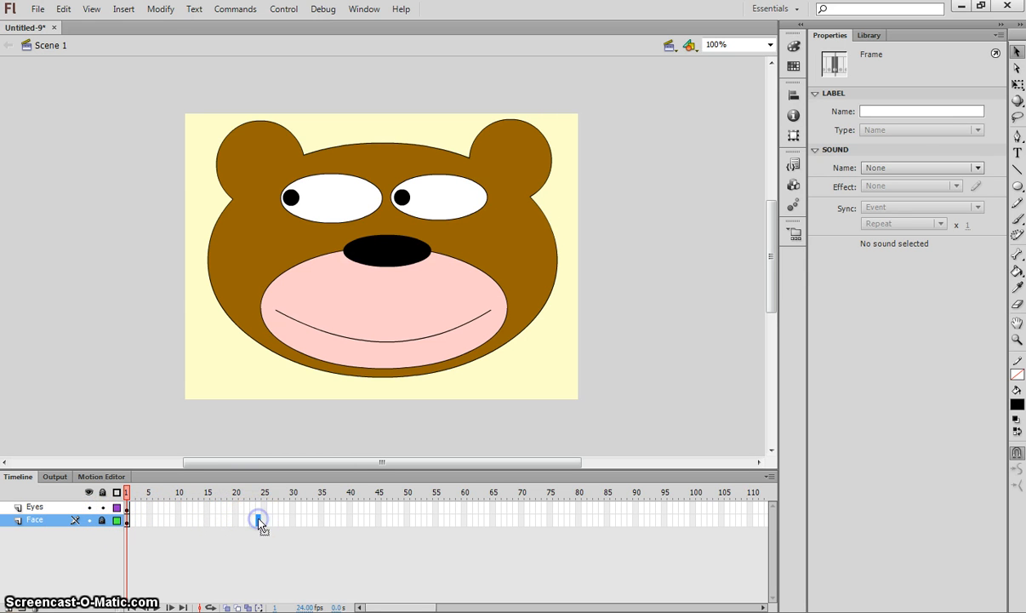
{"action": "left_click", "coordinate": [258, 519]}
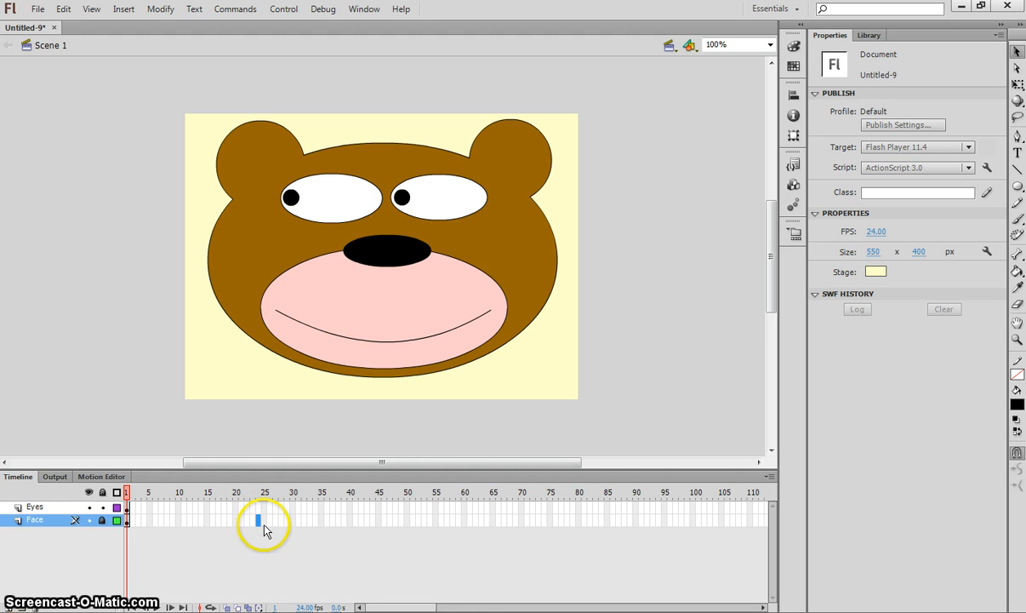
{"action": "mouse_move", "coordinate": [274, 558]}
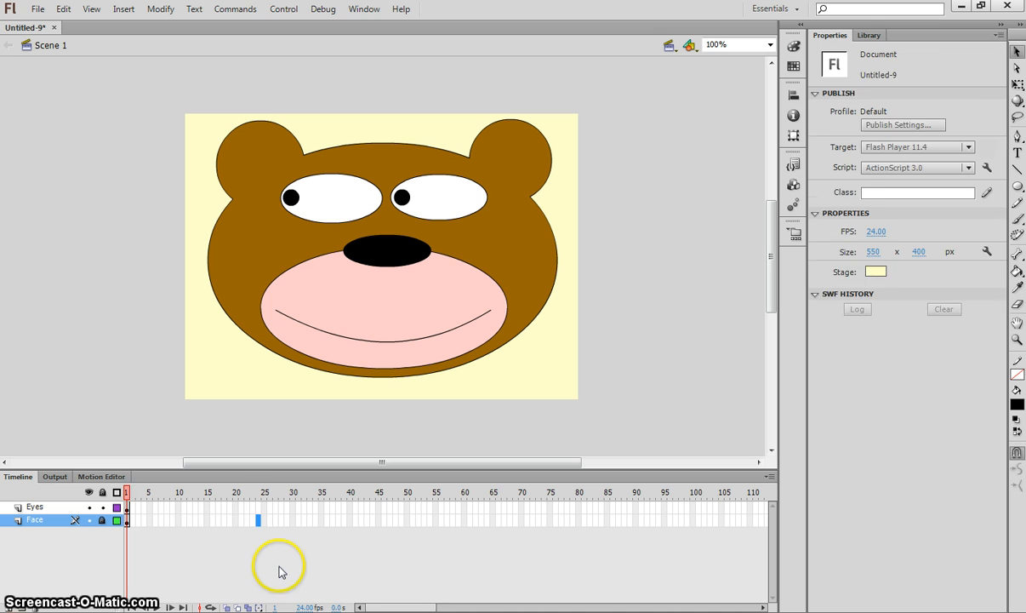
{"action": "left_click", "coordinate": [258, 520]}
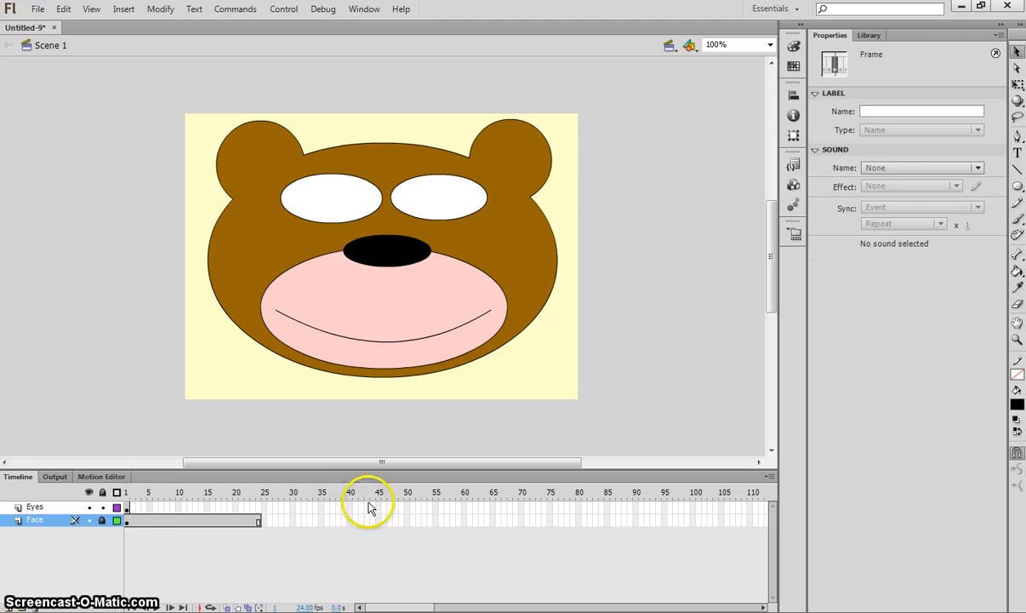
{"action": "left_click", "coordinate": [155, 491]}
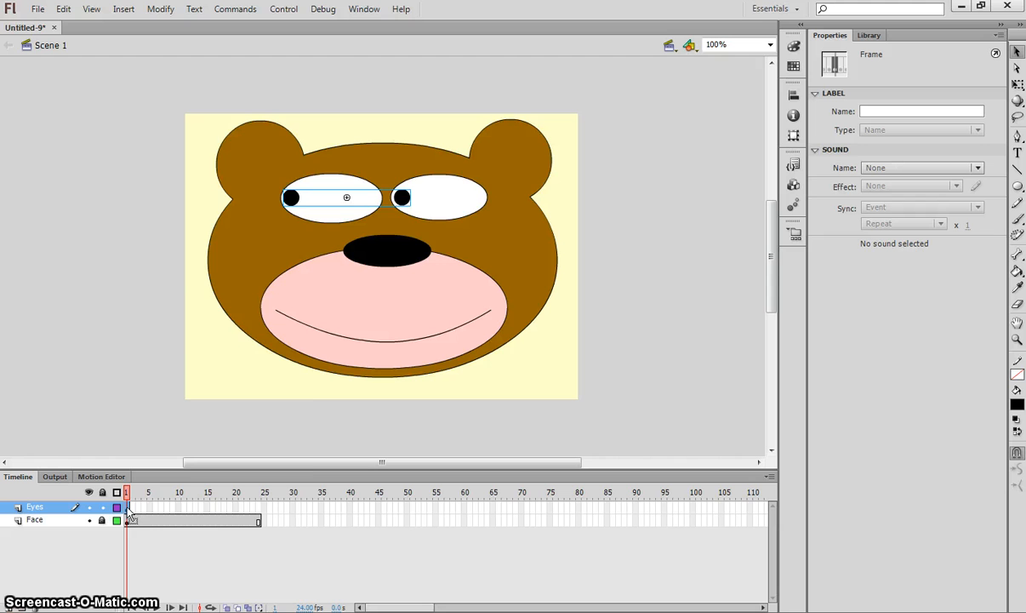
- Bring up the frame context menu on frame 1 of the Eyes layer
{"action": "right_click", "coordinate": [126, 507]}
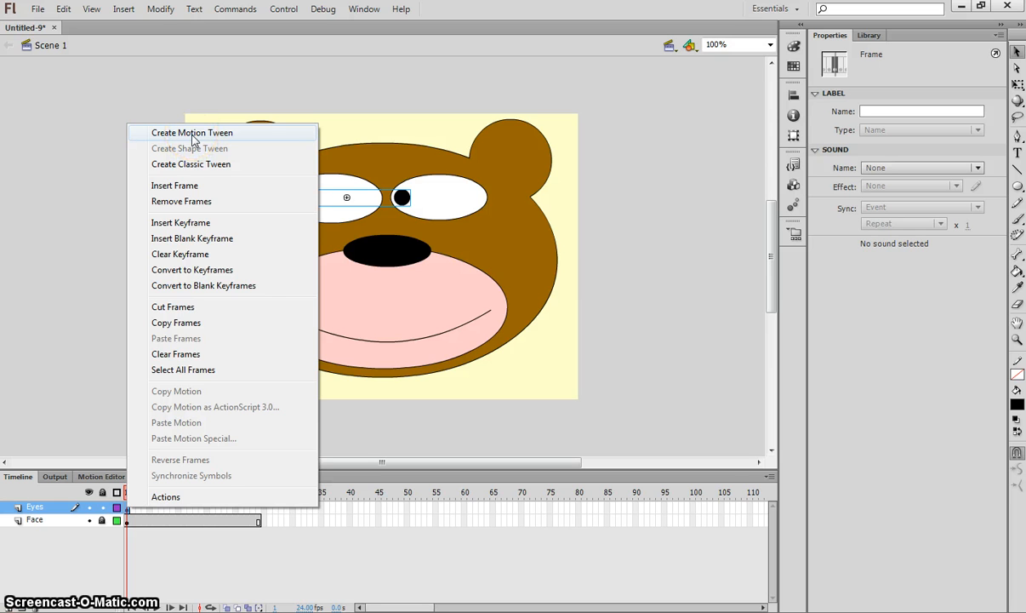
- Create a motion tween on the Eyes layer and select its span to move the pupils right
{"action": "left_click", "coordinate": [191, 132]}
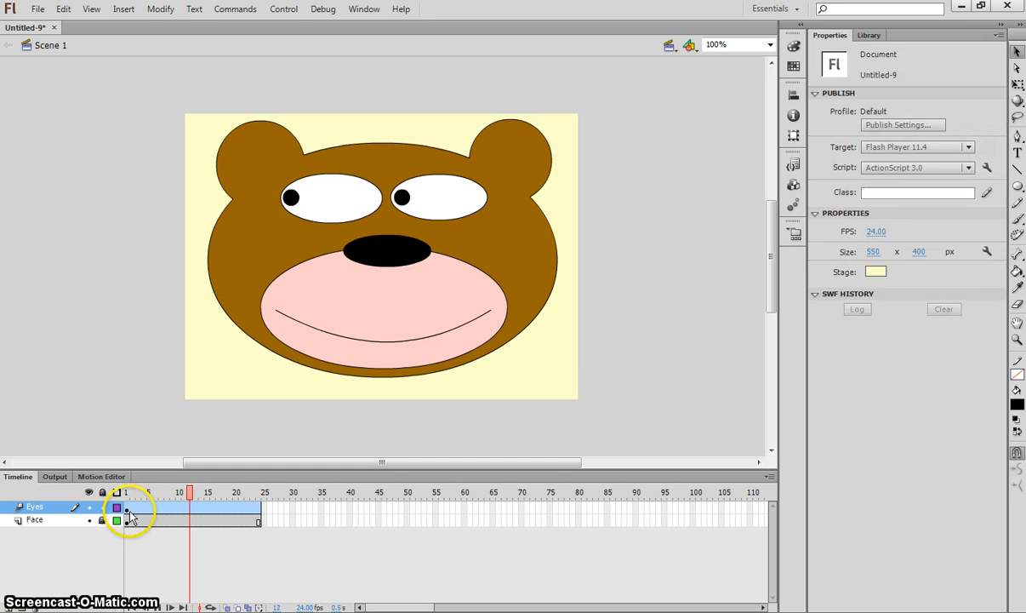
{"action": "left_click", "coordinate": [259, 491]}
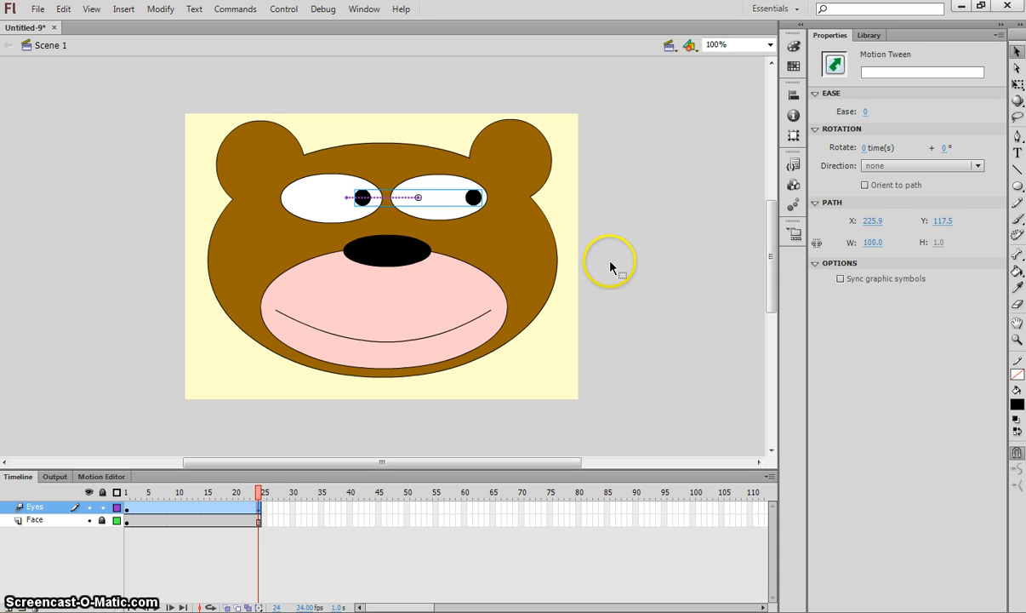
{"action": "mouse_move", "coordinate": [299, 225]}
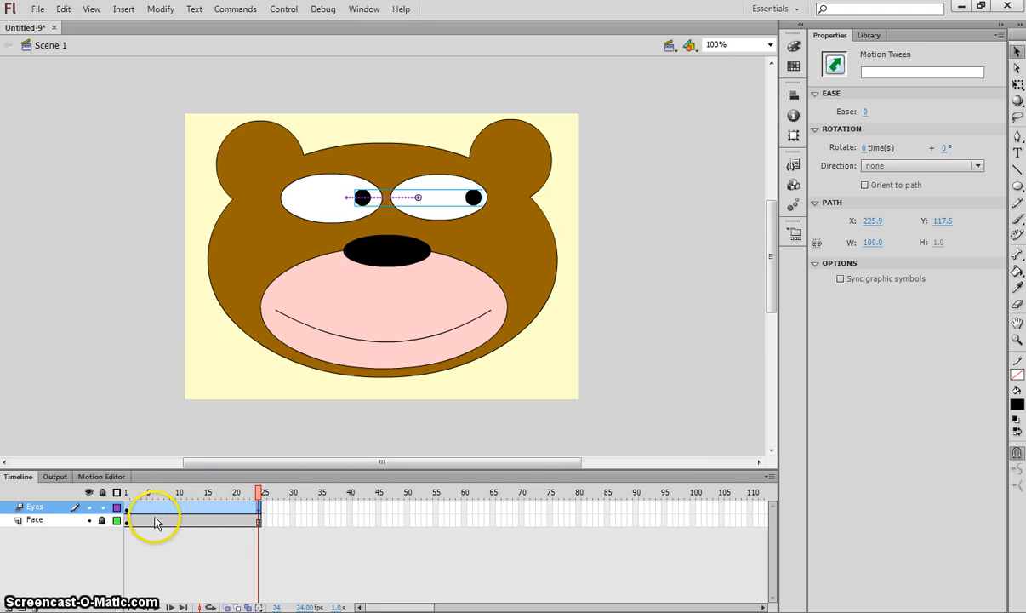
{"action": "left_click", "coordinate": [150, 492]}
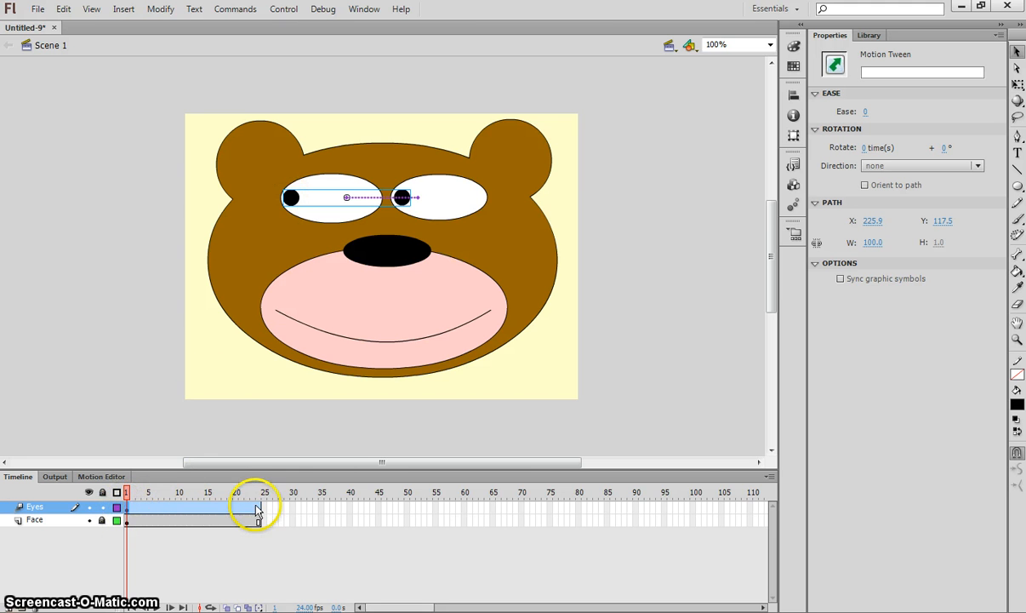
{"action": "left_click", "coordinate": [258, 492]}
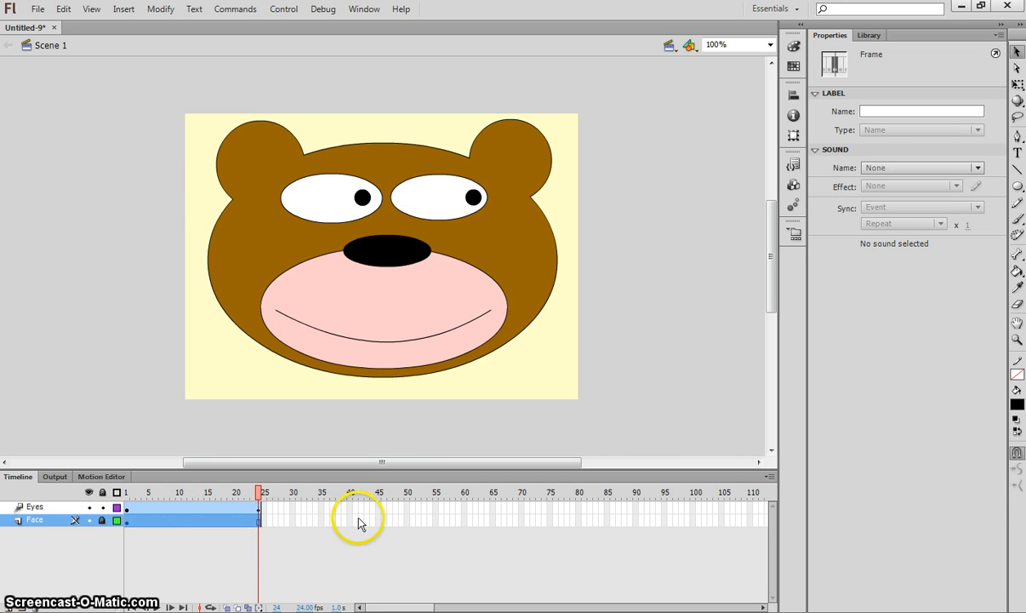
- Extend the Face layer and the eyes tween span out to frame 48
{"action": "left_click", "coordinate": [393, 519]}
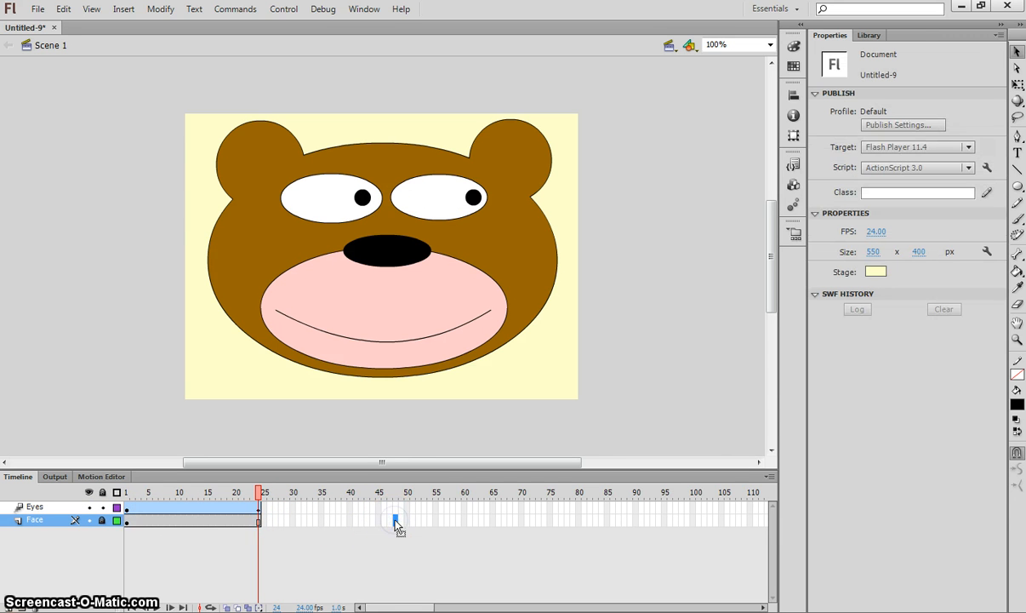
{"action": "left_click", "coordinate": [393, 521]}
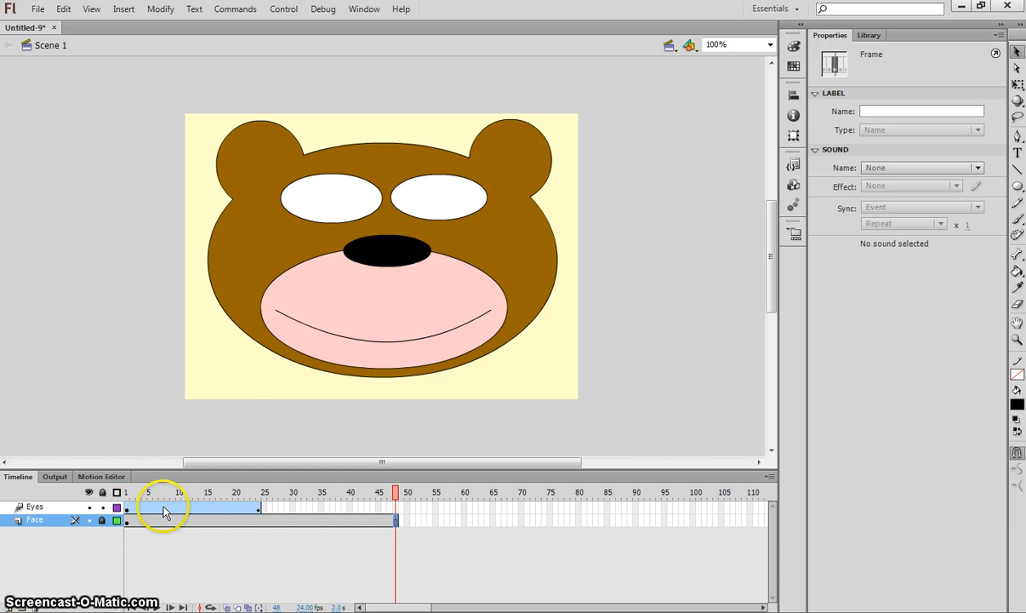
{"action": "left_click", "coordinate": [126, 507]}
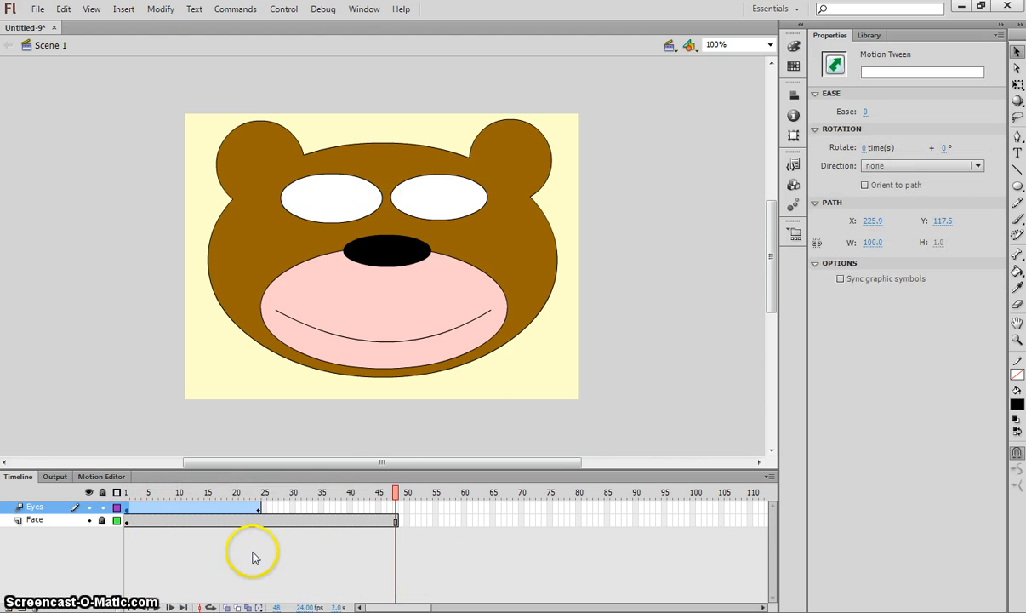
{"action": "left_click", "coordinate": [126, 508]}
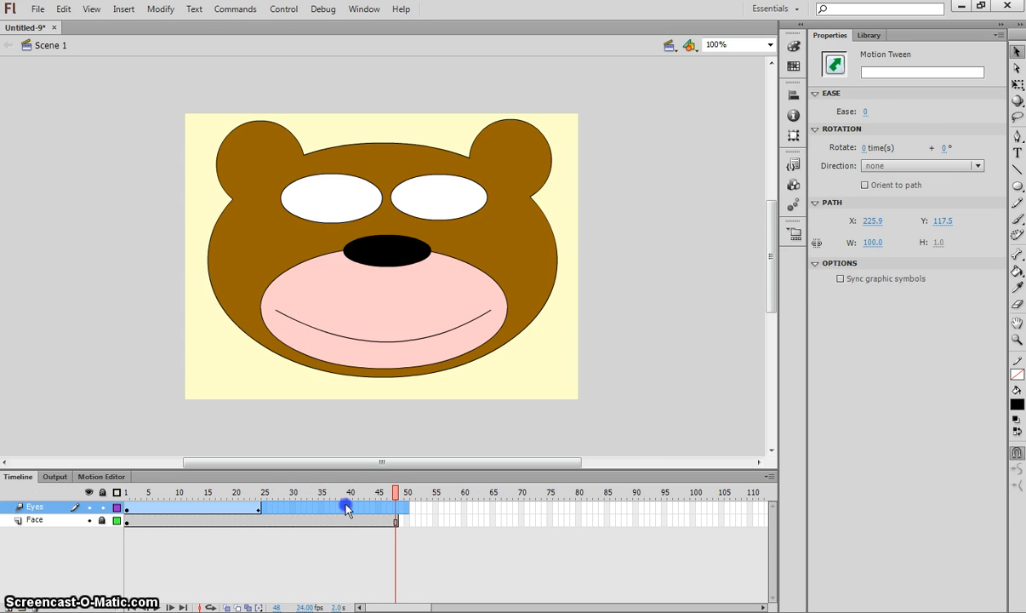
{"action": "left_click", "coordinate": [395, 521]}
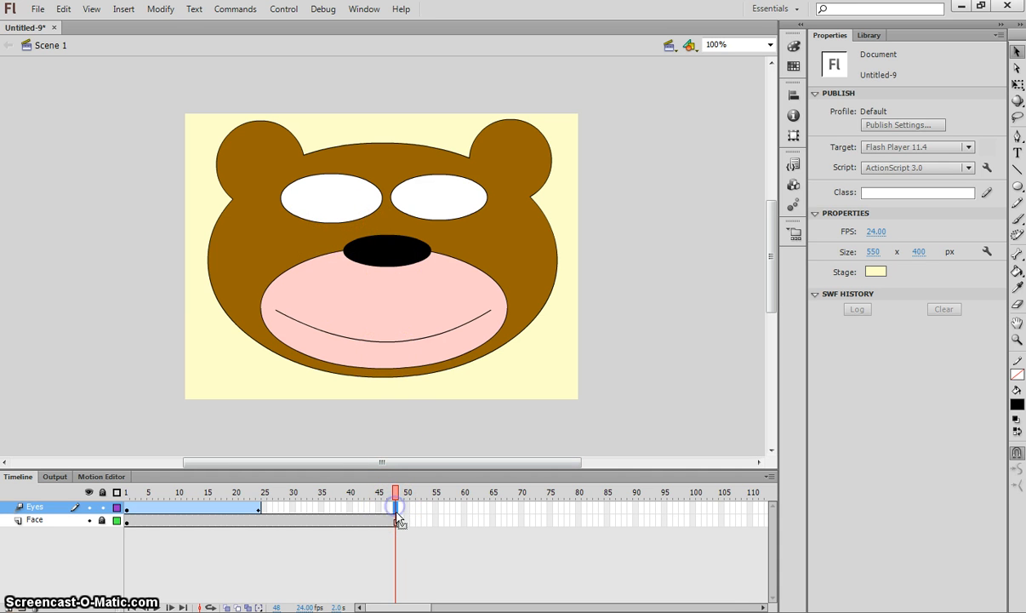
- Go to frame 48 of the eyes tween to move the pupils back left
{"action": "left_click", "coordinate": [395, 507]}
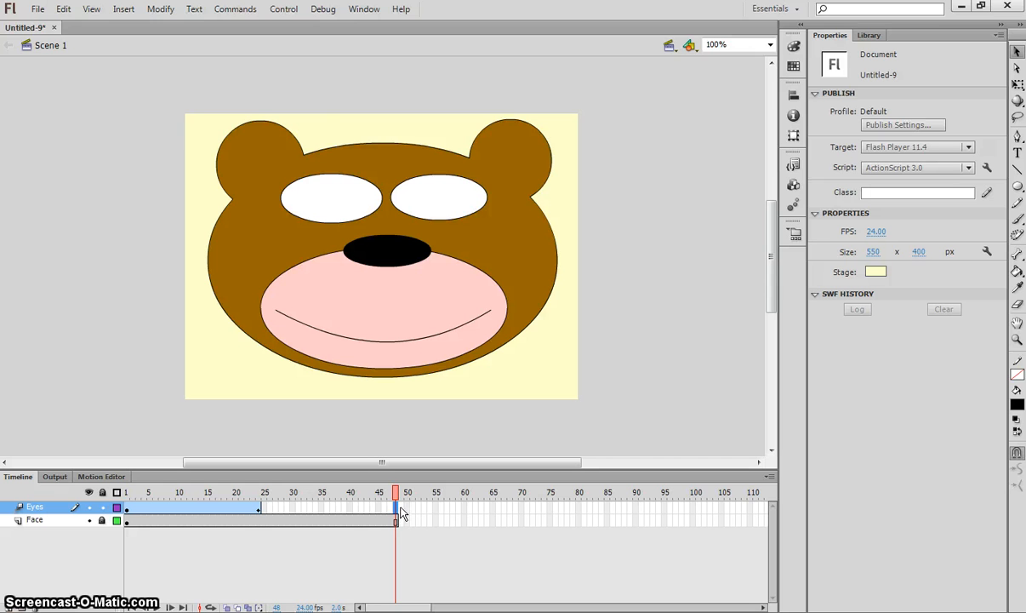
{"action": "left_click", "coordinate": [123, 10]}
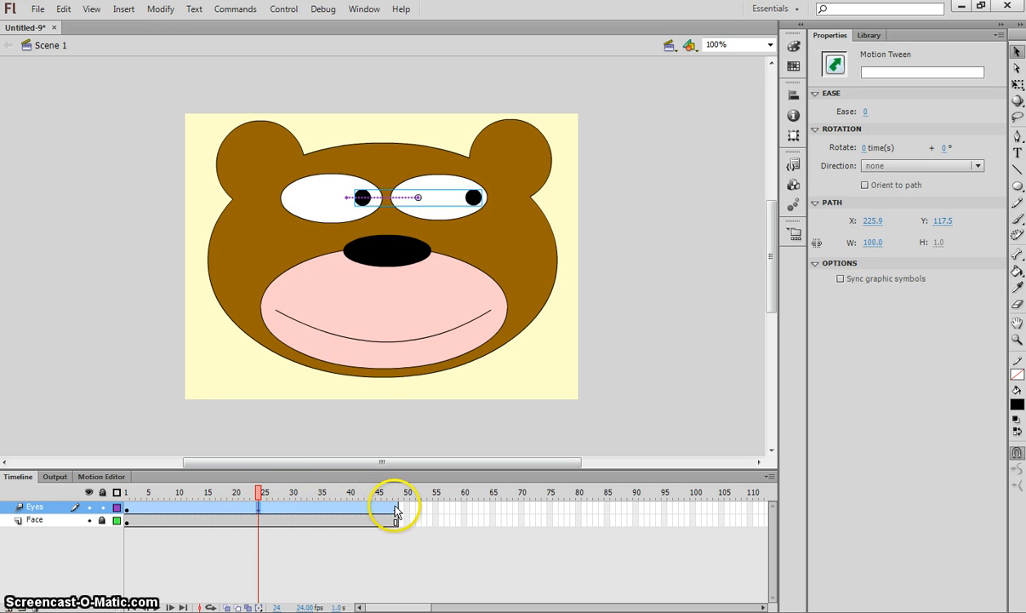
{"action": "left_click", "coordinate": [395, 492]}
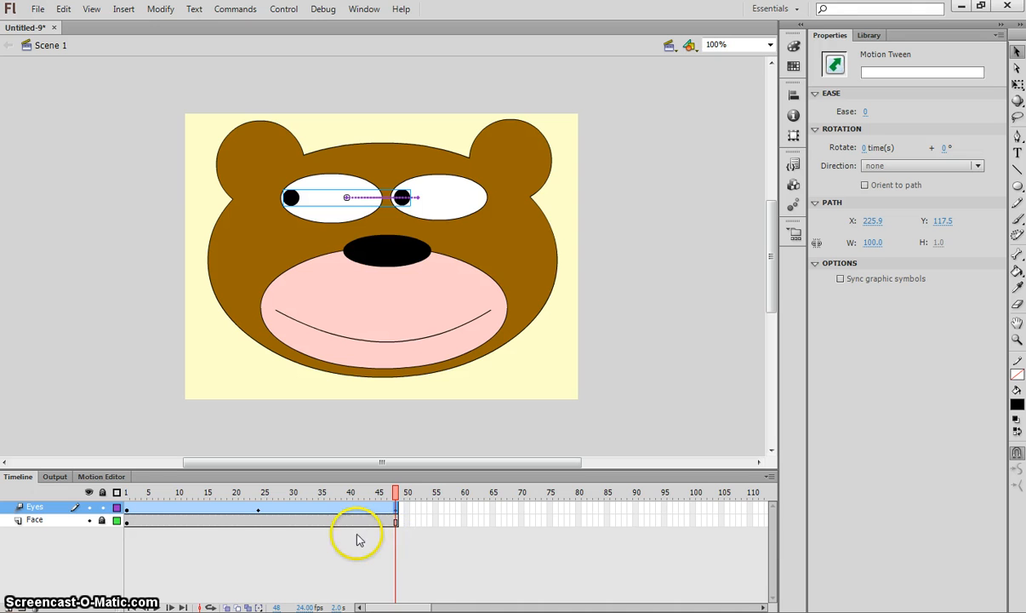
{"action": "mouse_move", "coordinate": [224, 527]}
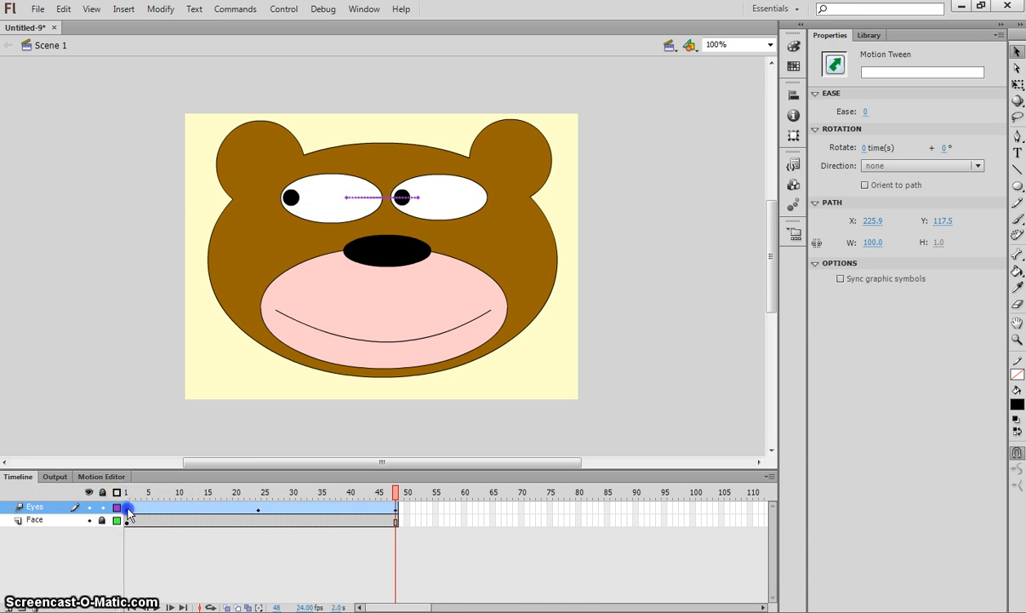
{"action": "left_click", "coordinate": [126, 491]}
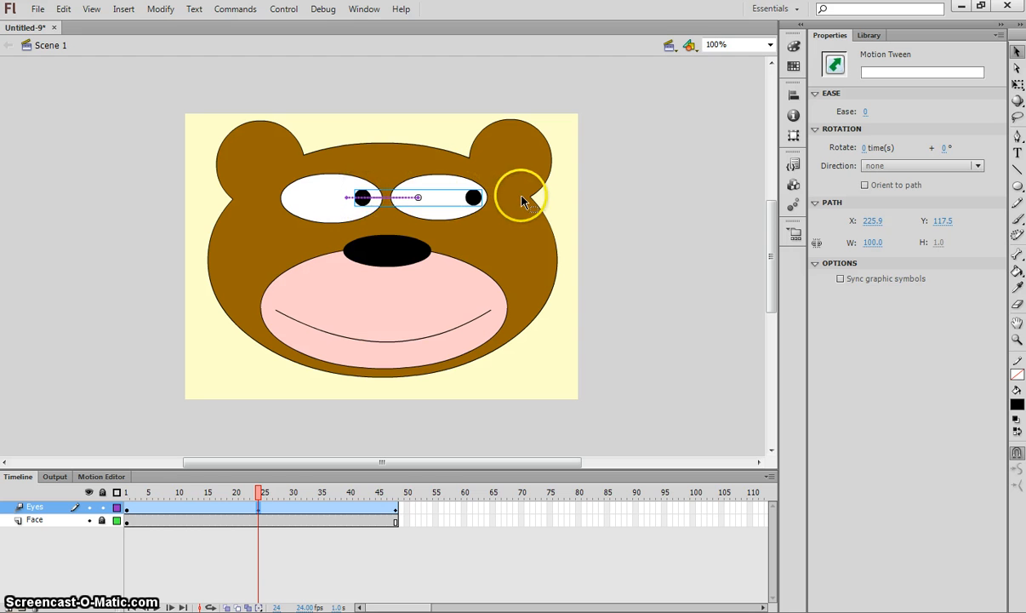
{"action": "mouse_move", "coordinate": [395, 510]}
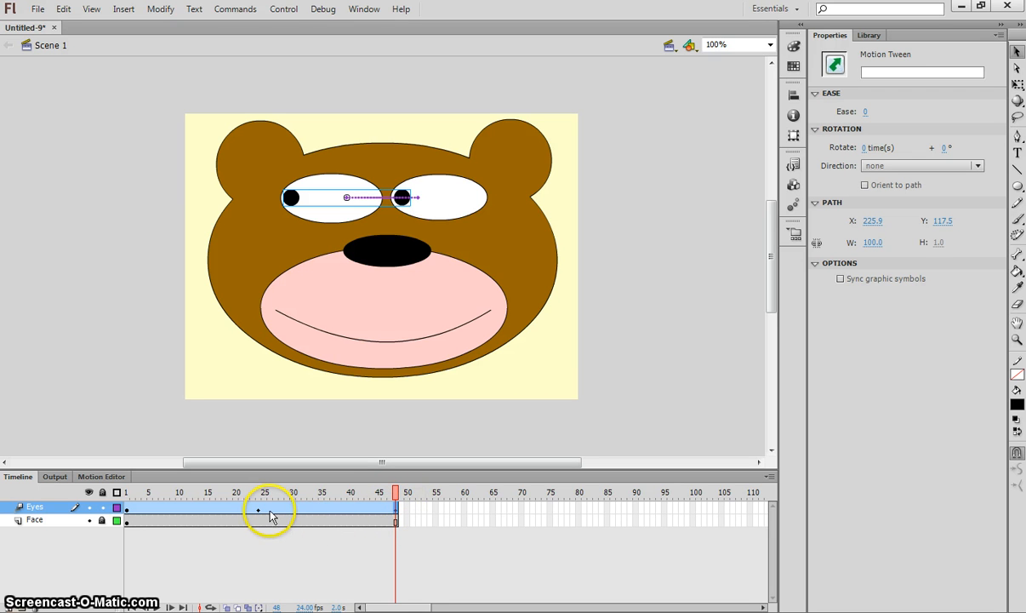
{"action": "mouse_move", "coordinate": [307, 512]}
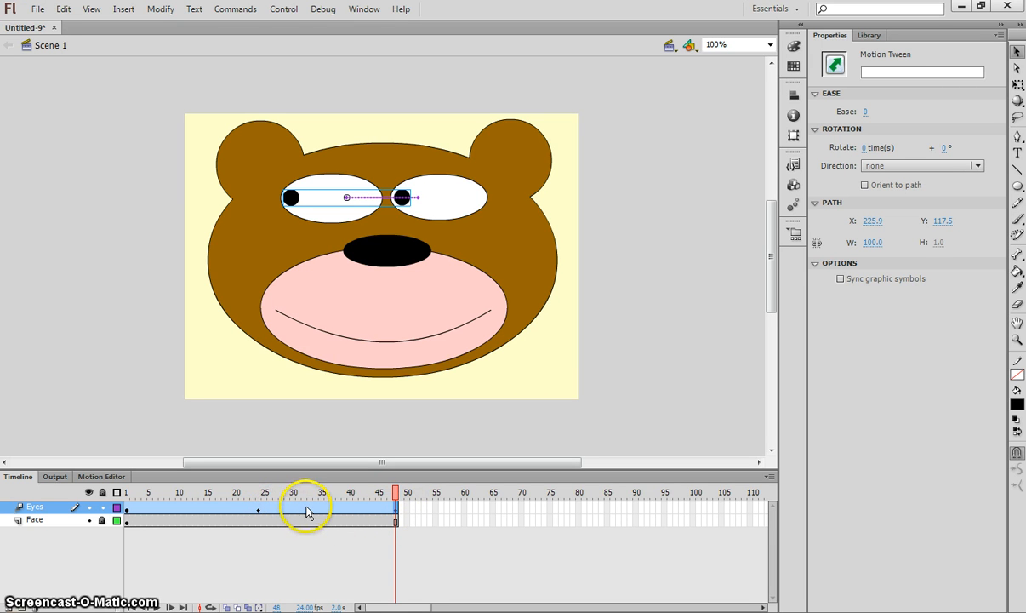
{"action": "mouse_move", "coordinate": [354, 511]}
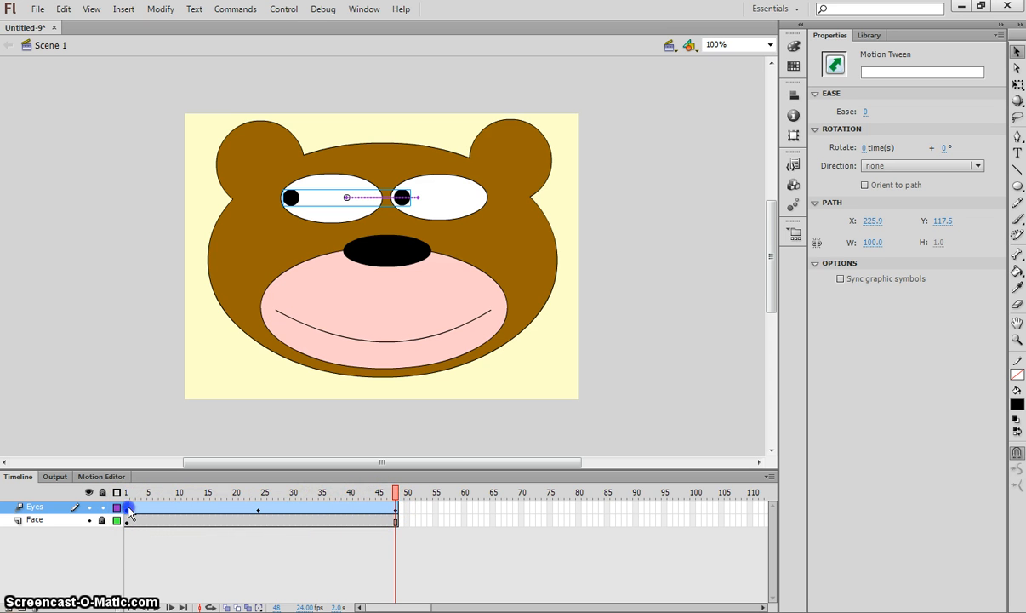
{"action": "left_click", "coordinate": [246, 492]}
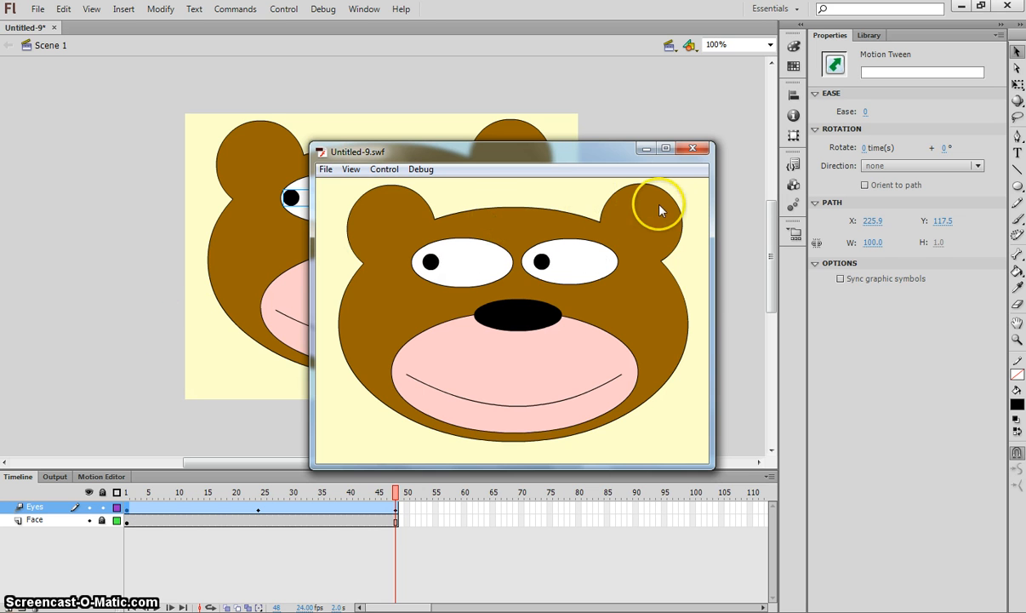
{"action": "left_click", "coordinate": [693, 149]}
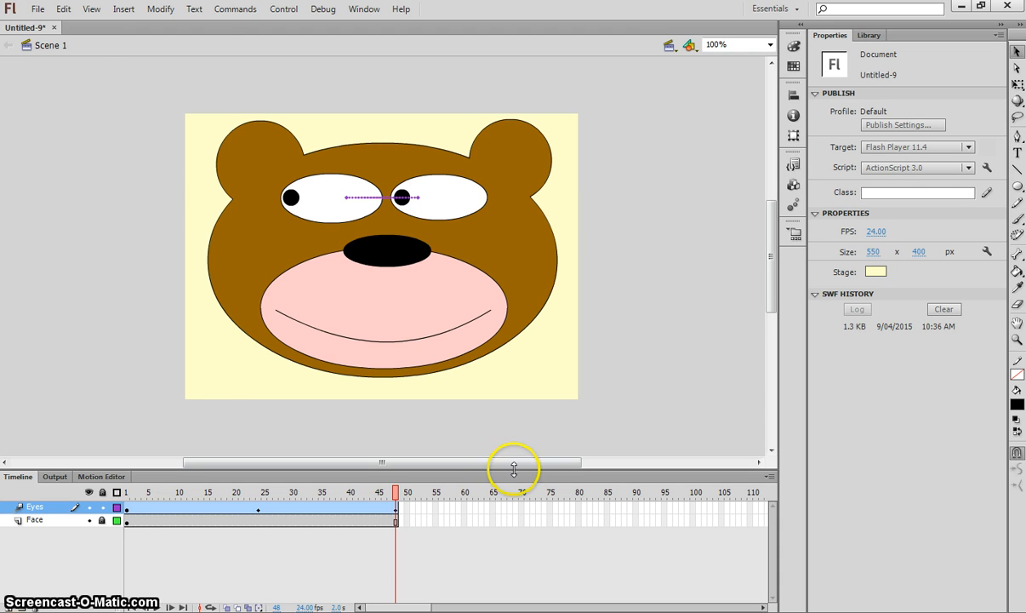
- Save the document as 'Motion Tween Bear' in Flash CS6 format and close the test preview
{"action": "left_click", "coordinate": [37, 9]}
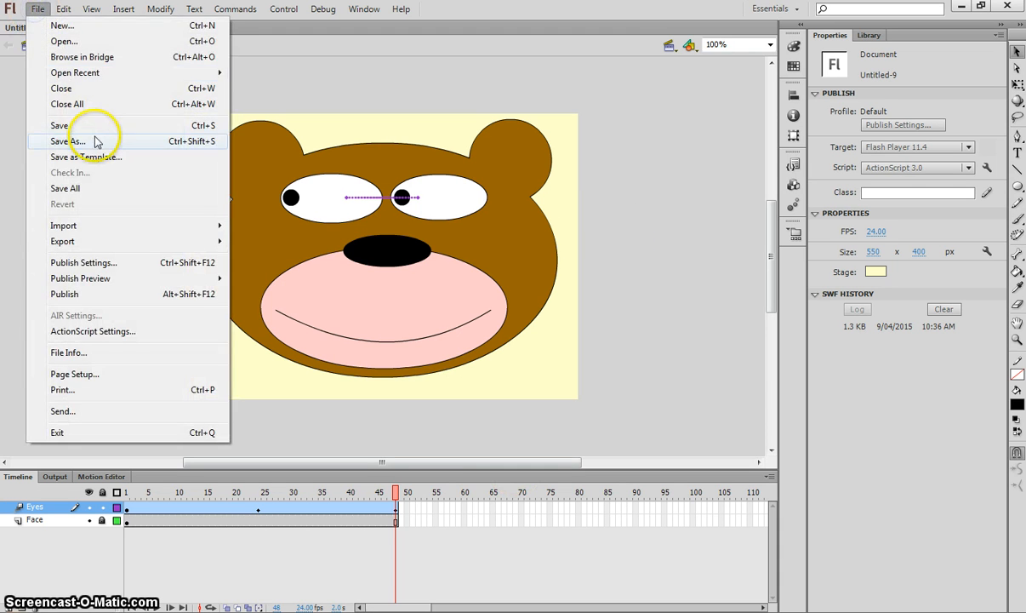
{"action": "left_click", "coordinate": [68, 139]}
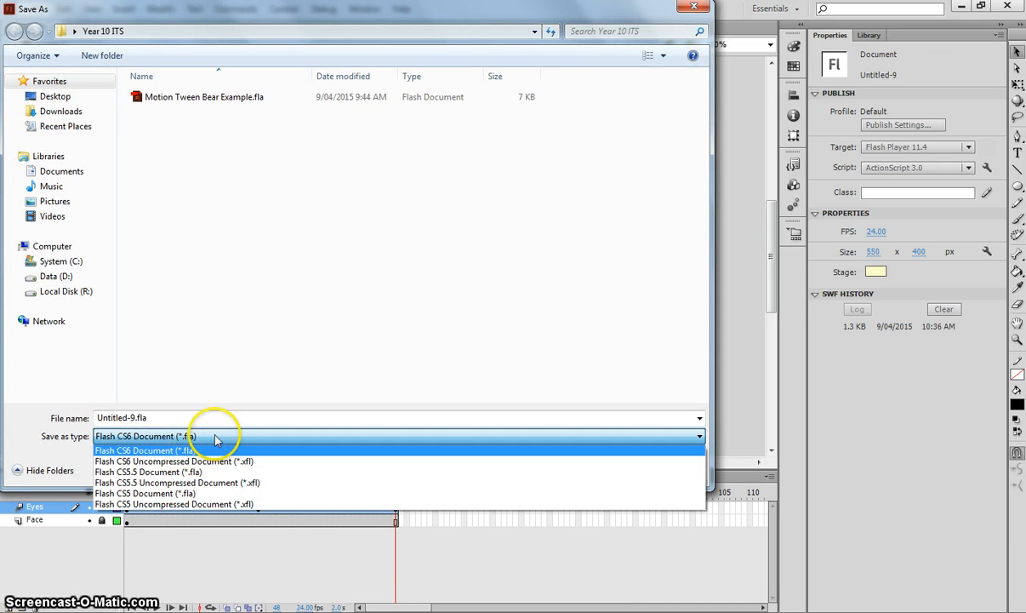
{"action": "left_click", "coordinate": [144, 449]}
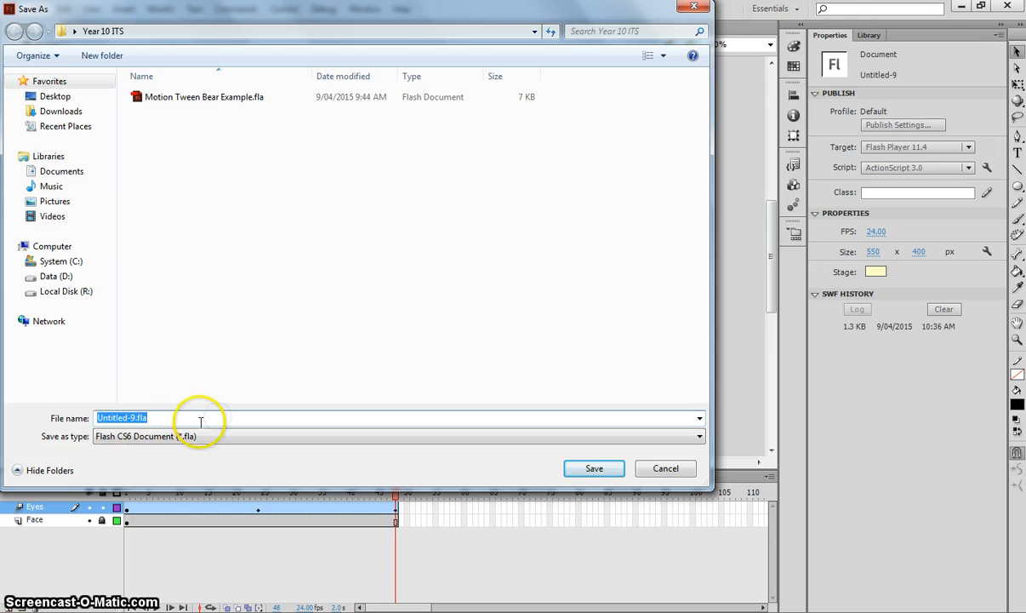
{"action": "type", "text": "Motion"}
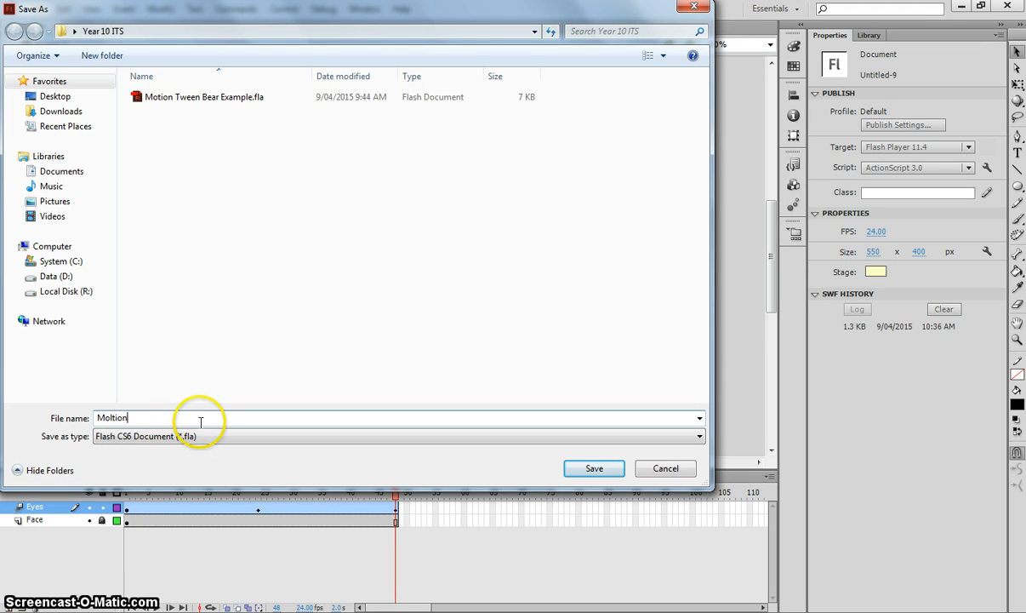
{"action": "type", "text": "Tween Bear"}
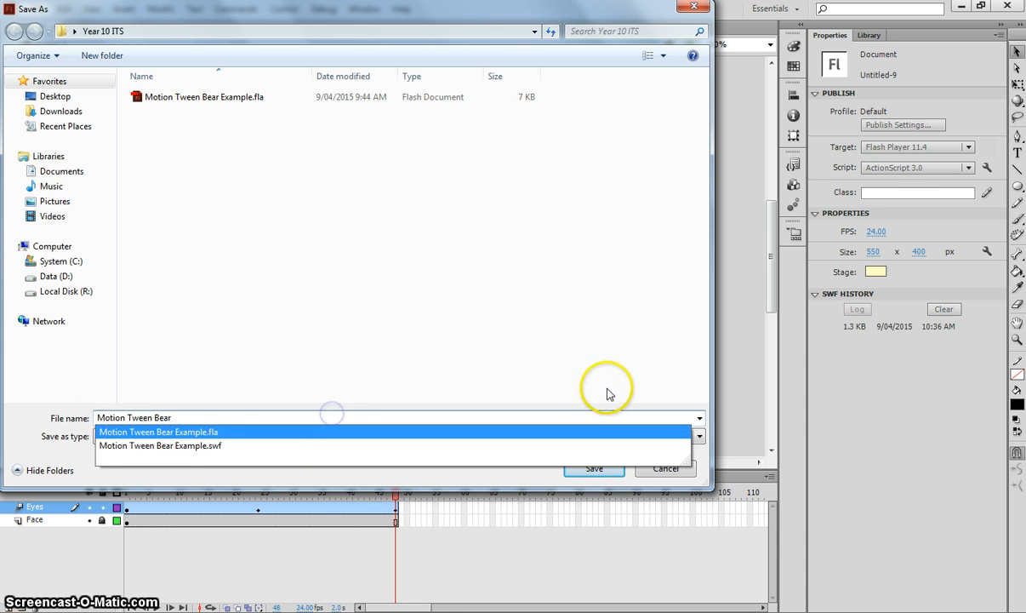
{"action": "left_click", "coordinate": [594, 468]}
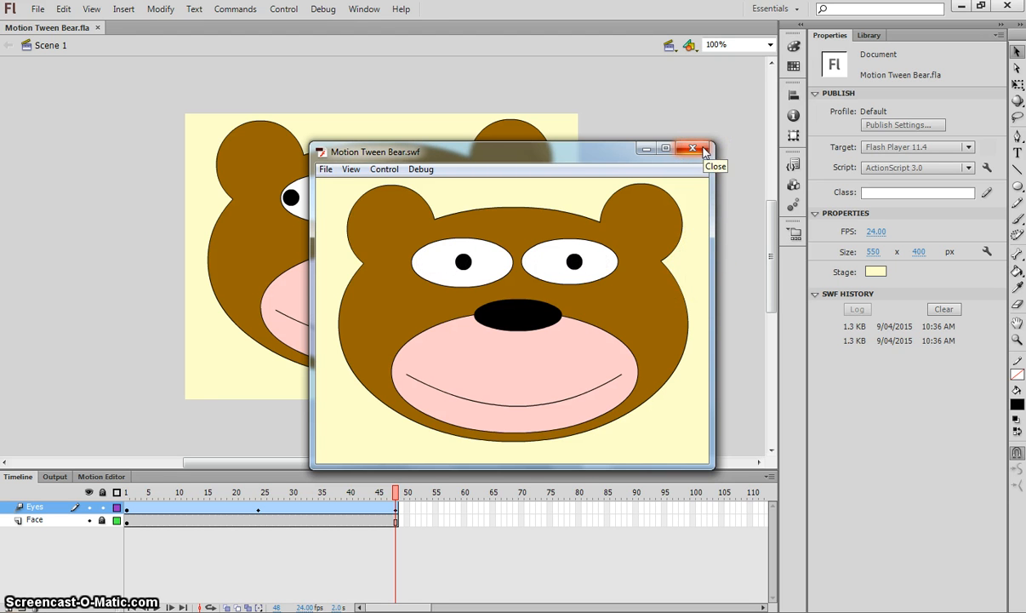
{"action": "left_click", "coordinate": [693, 150]}
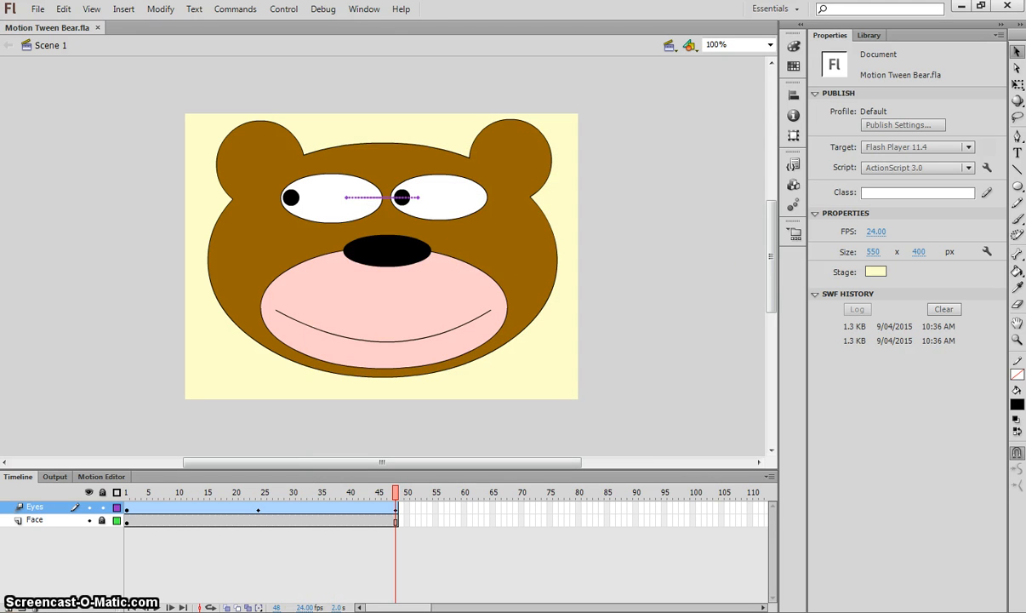